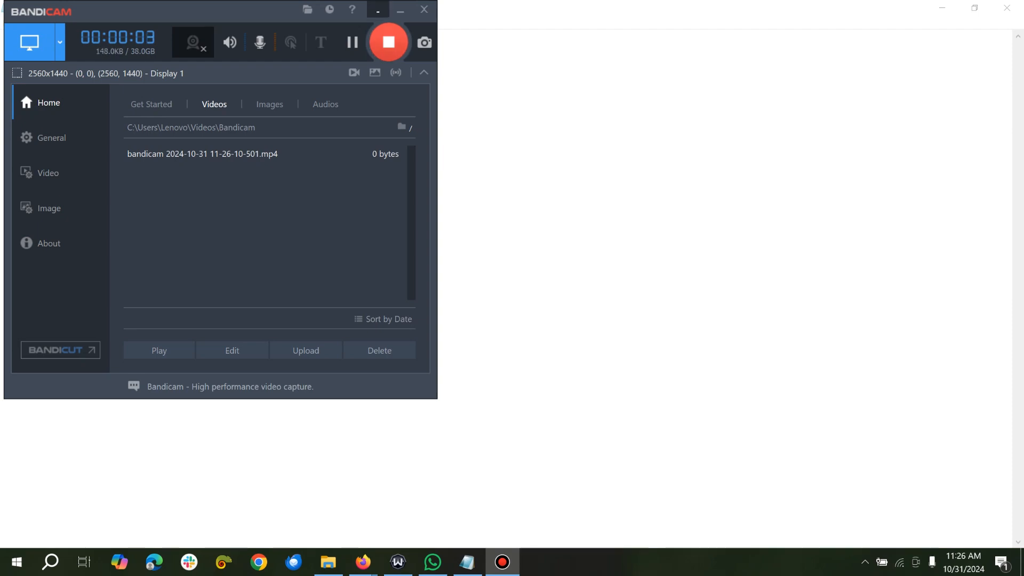
# - Type 'create Social media app with flutter and Nodejs(Express)' into the Readme note
pyautogui.click(465, 562)
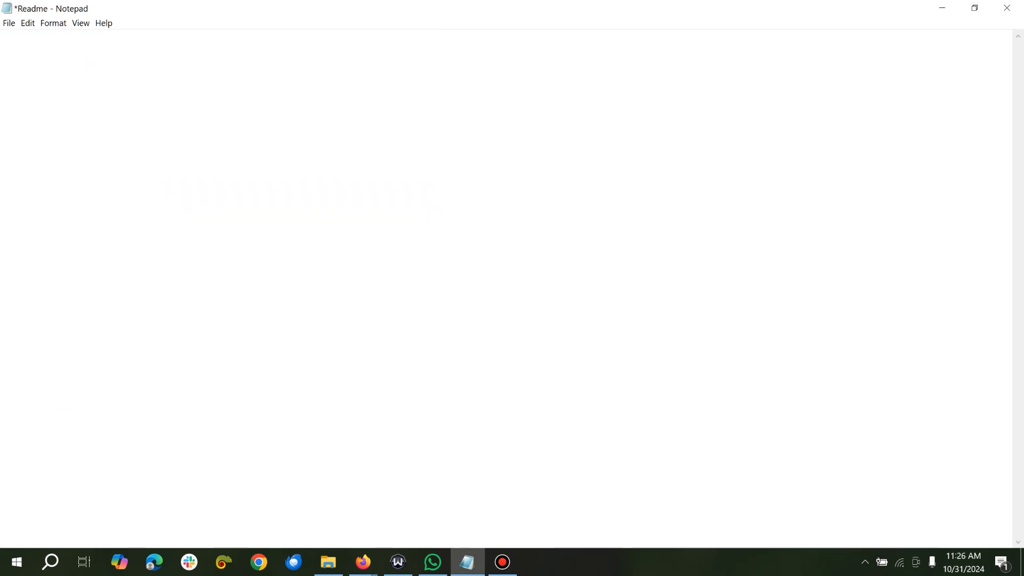
pyautogui.write('craete fl')
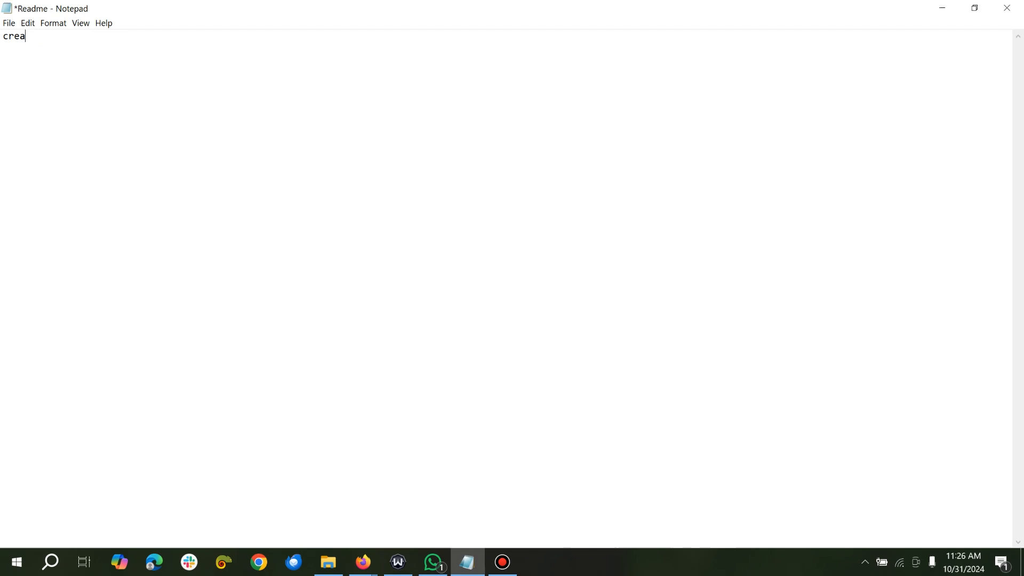
pyautogui.write('te')
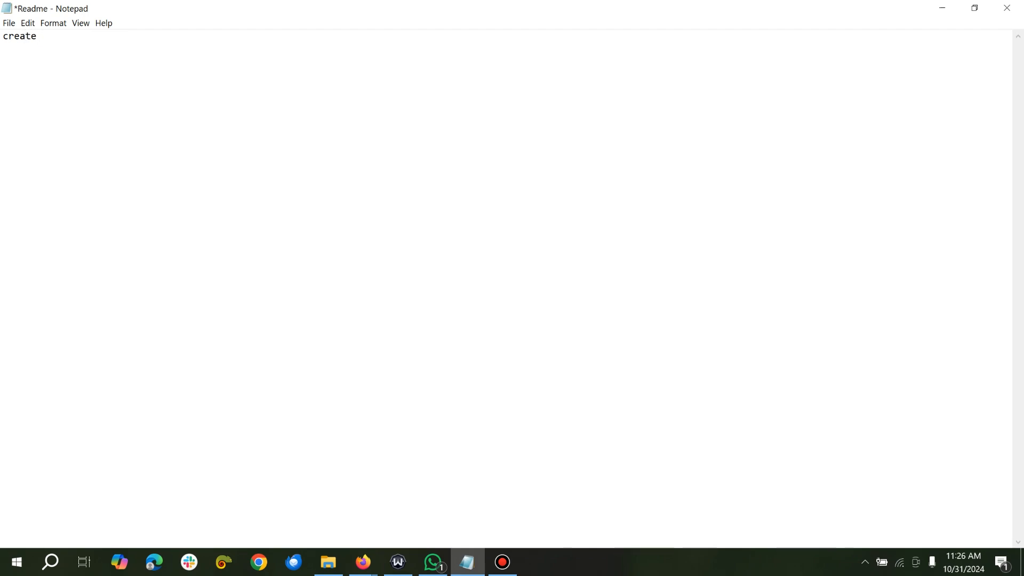
pyautogui.write('Social medai')
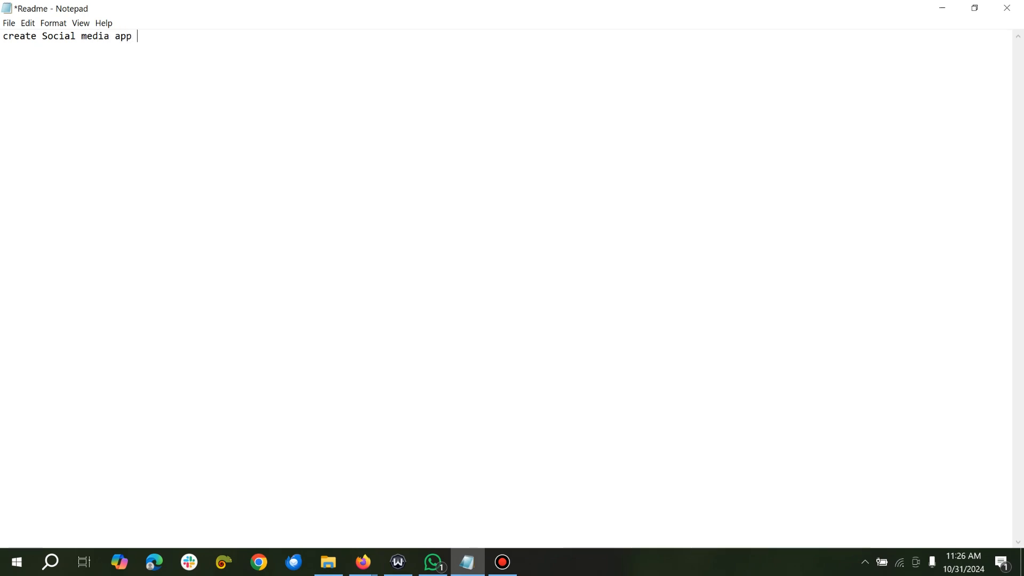
pyautogui.write('with fluttee')
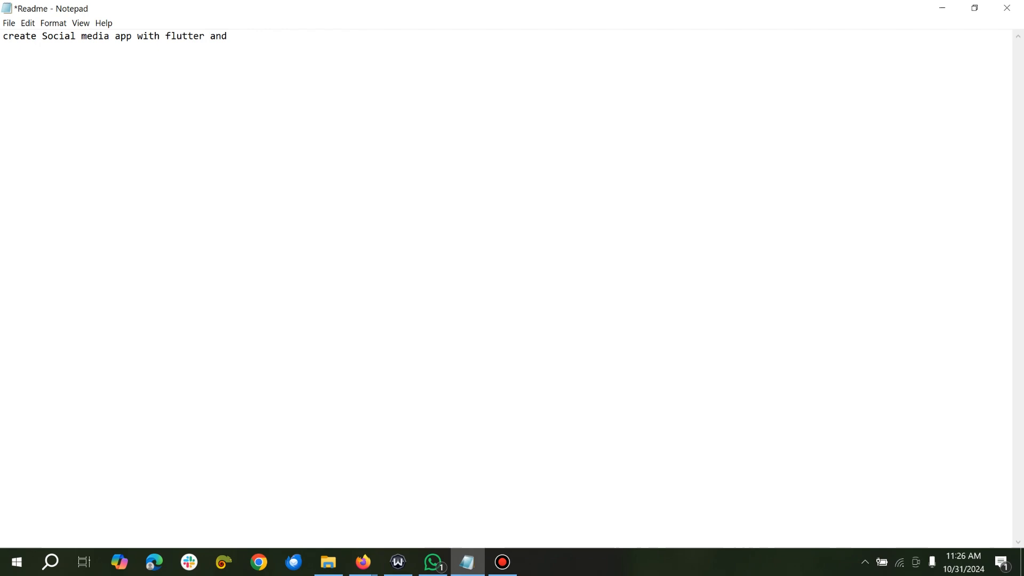
pyautogui.write('Nodejs(')
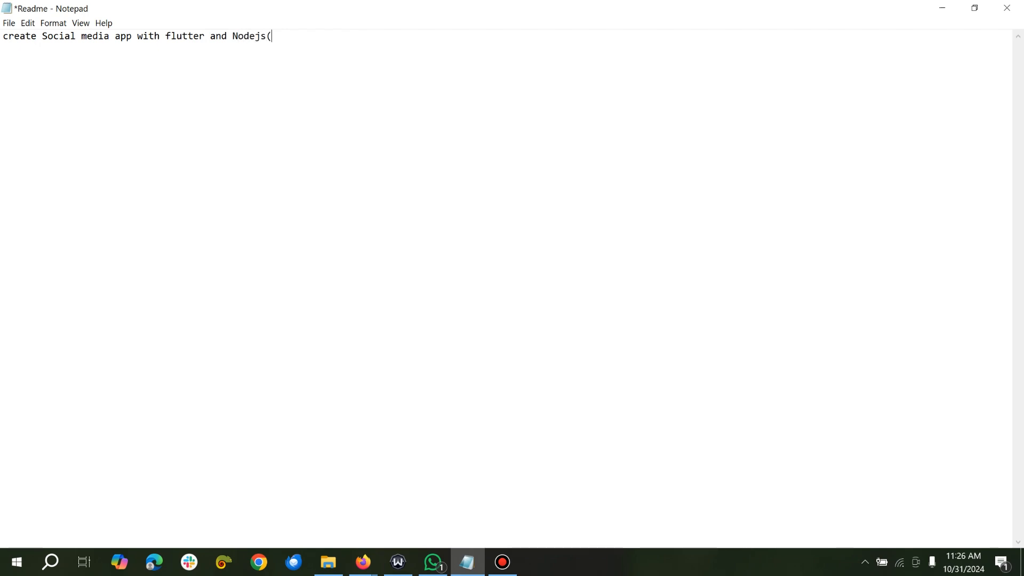
pyautogui.write('Expres')
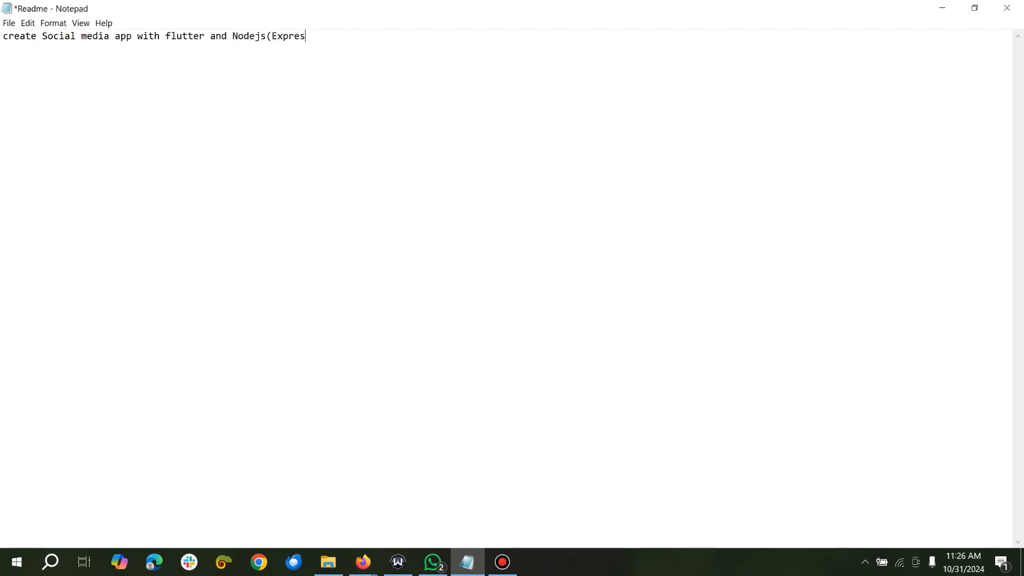
pyautogui.write(')')
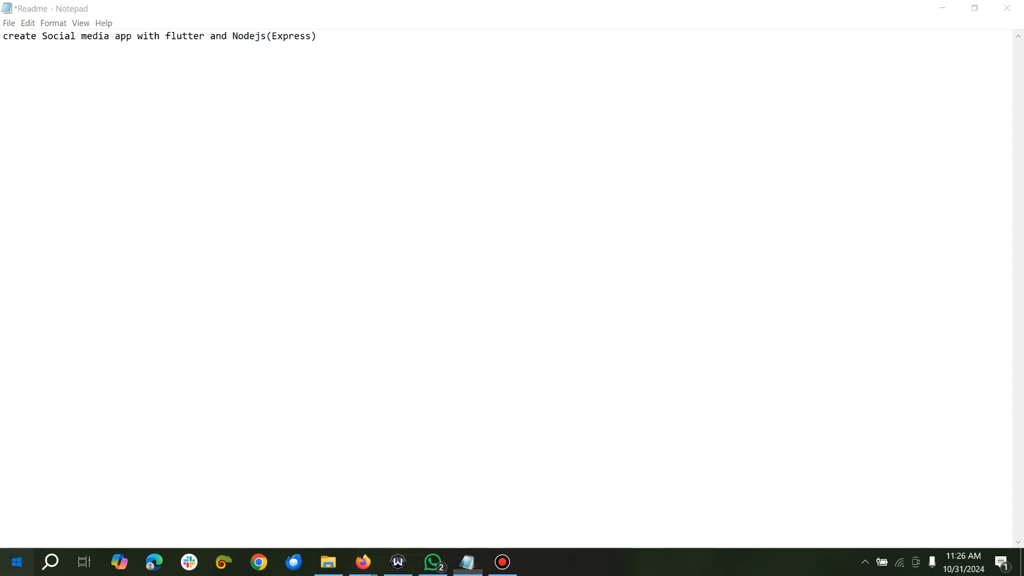
# - Make a new desktop folder named 'SocialMedia project' and open it in File Explorer
pyautogui.click(537, 562)
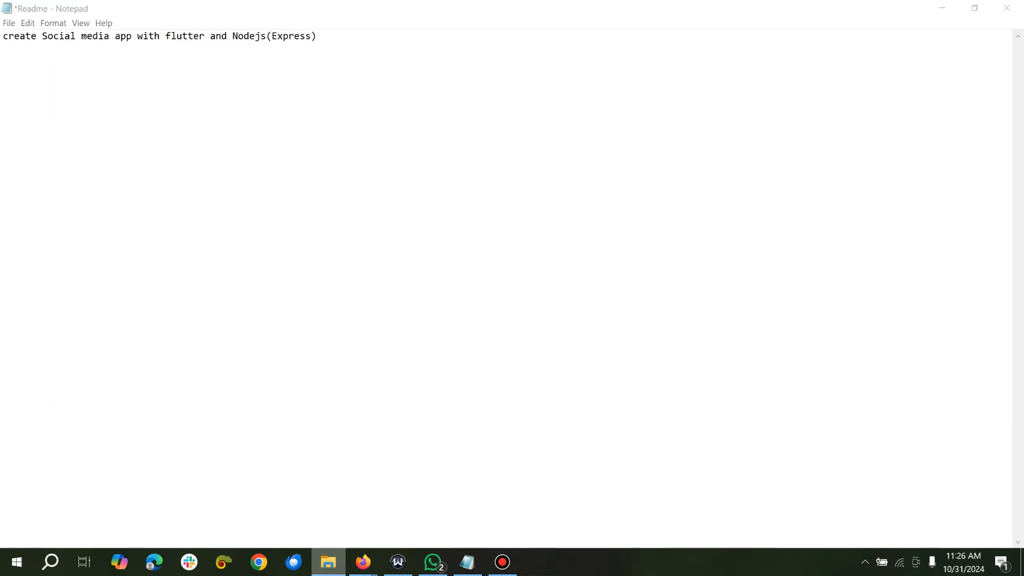
pyautogui.click(328, 561)
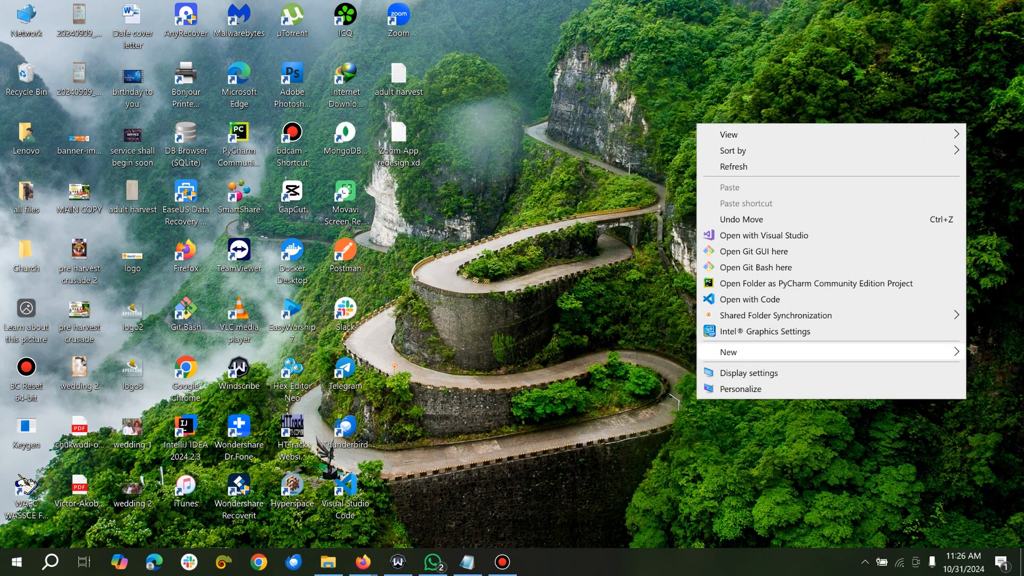
pyautogui.click(727, 352)
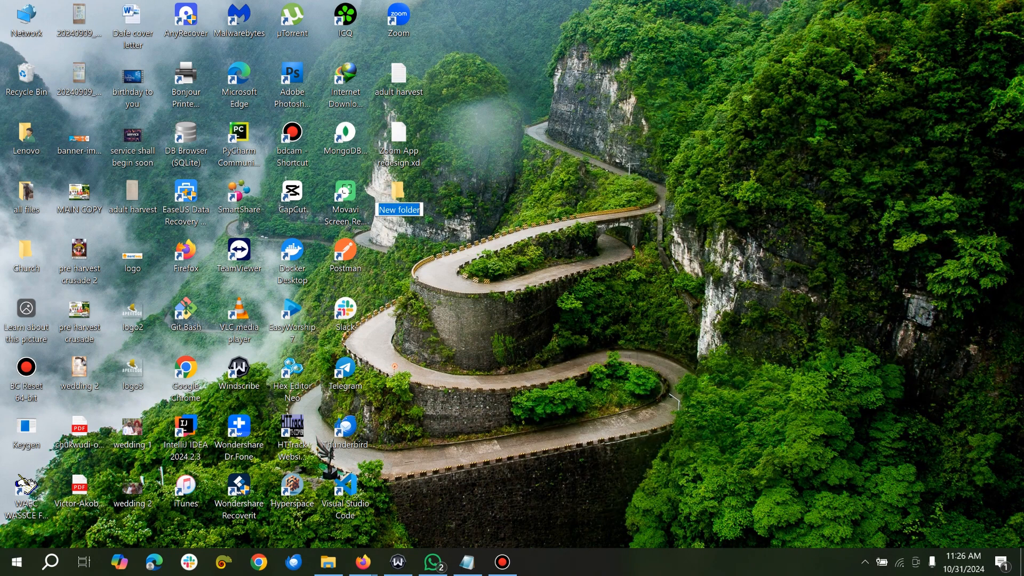
pyautogui.write('SocialMedia')
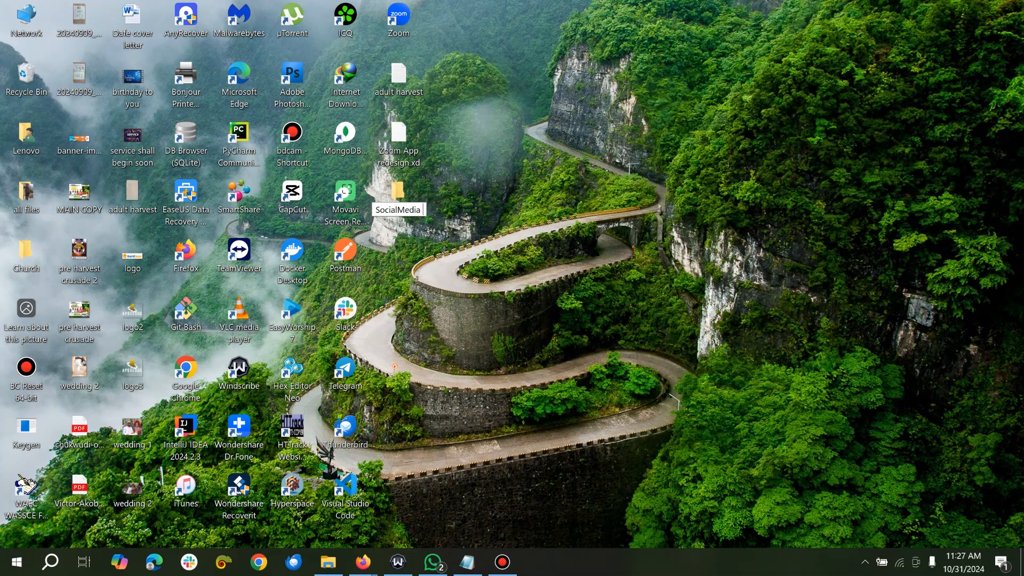
pyautogui.write('project')
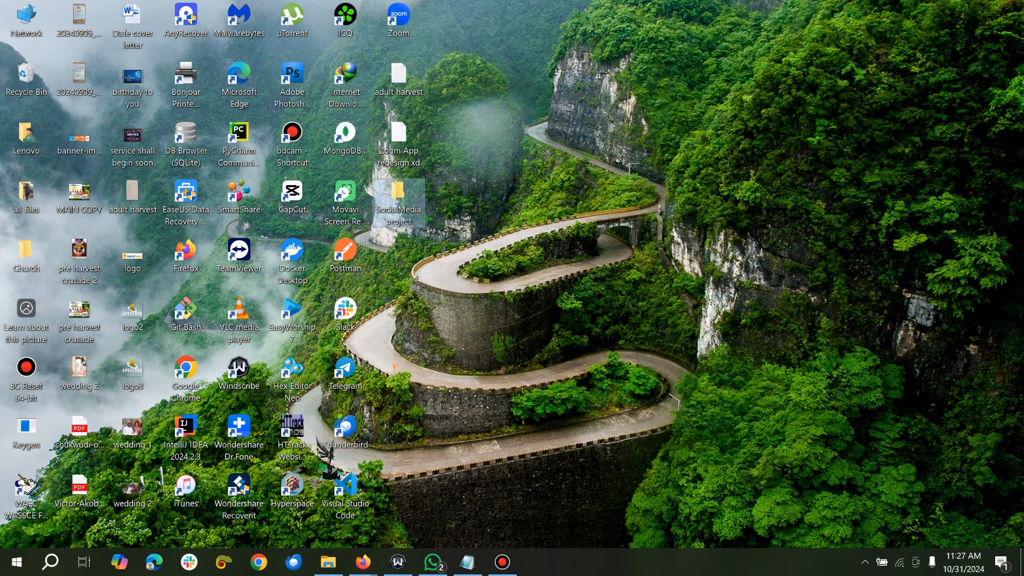
pyautogui.doubleClick(398, 195)
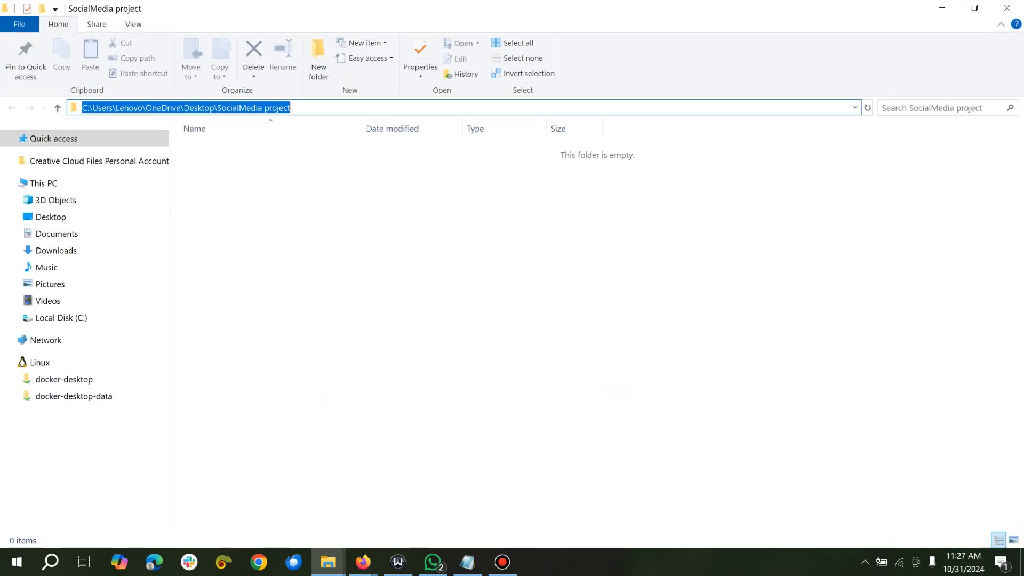
# - Open cmd from the folder's address bar, run nodejs -v (not recognized), then cls
pyautogui.write('cmd')
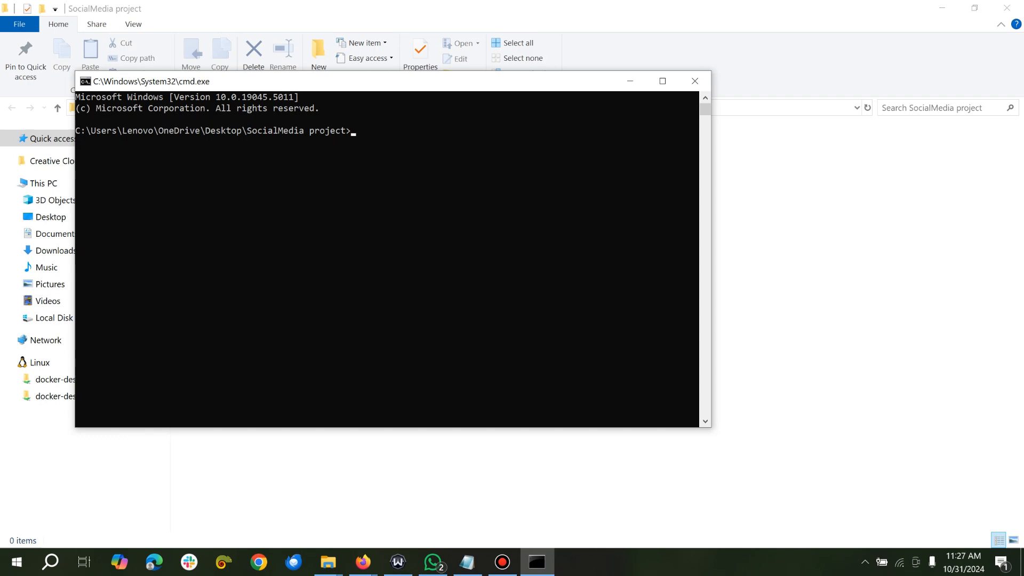
pyautogui.write('nodejs -v')
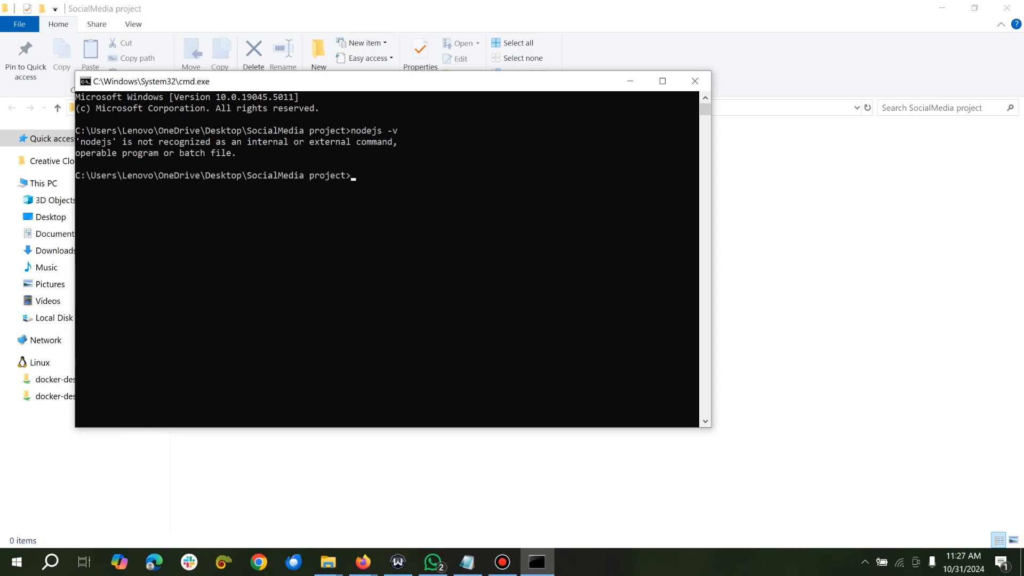
pyautogui.write('nod')
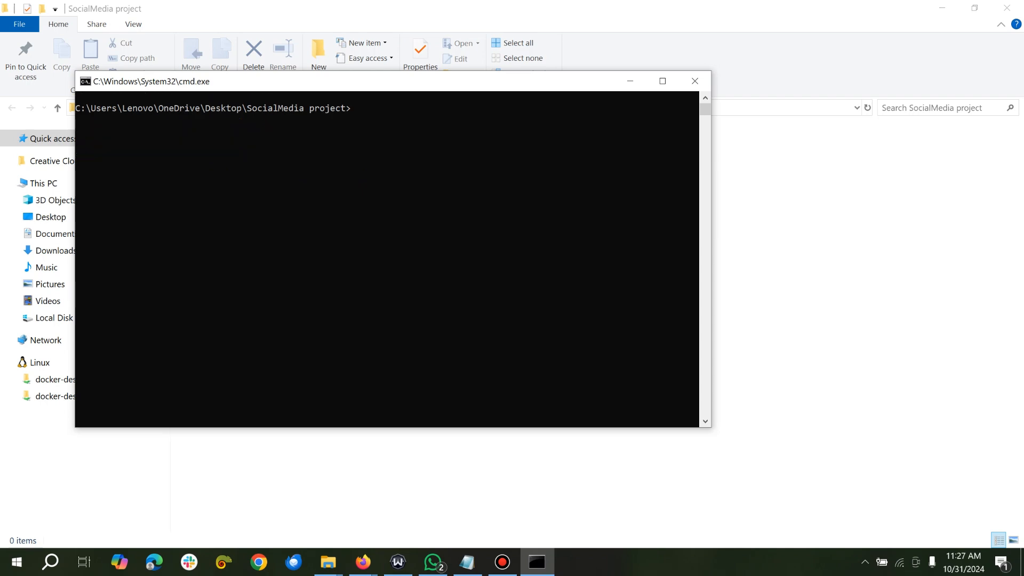
pyautogui.moveTo(362, 562)
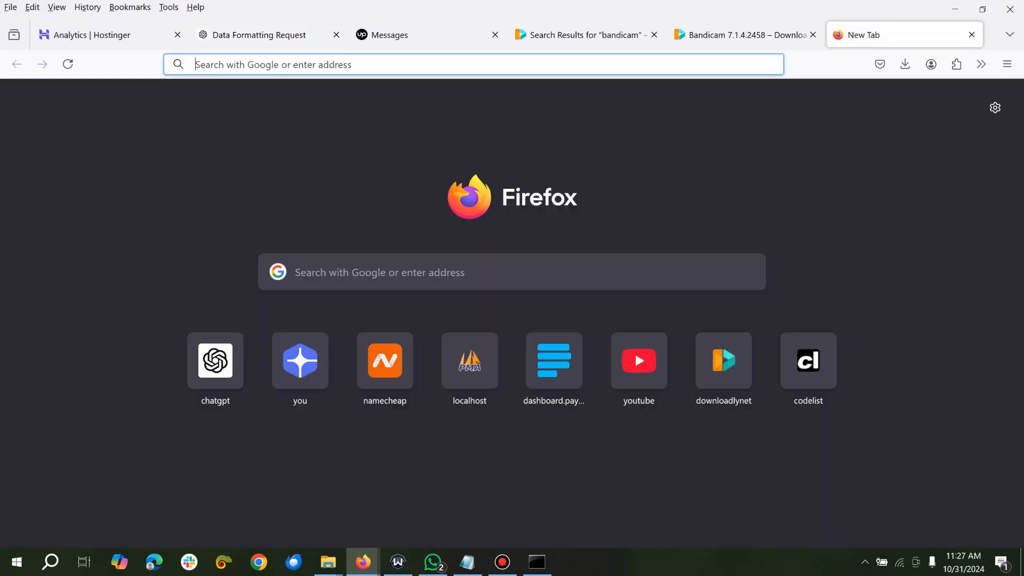
pyautogui.moveTo(741, 34)
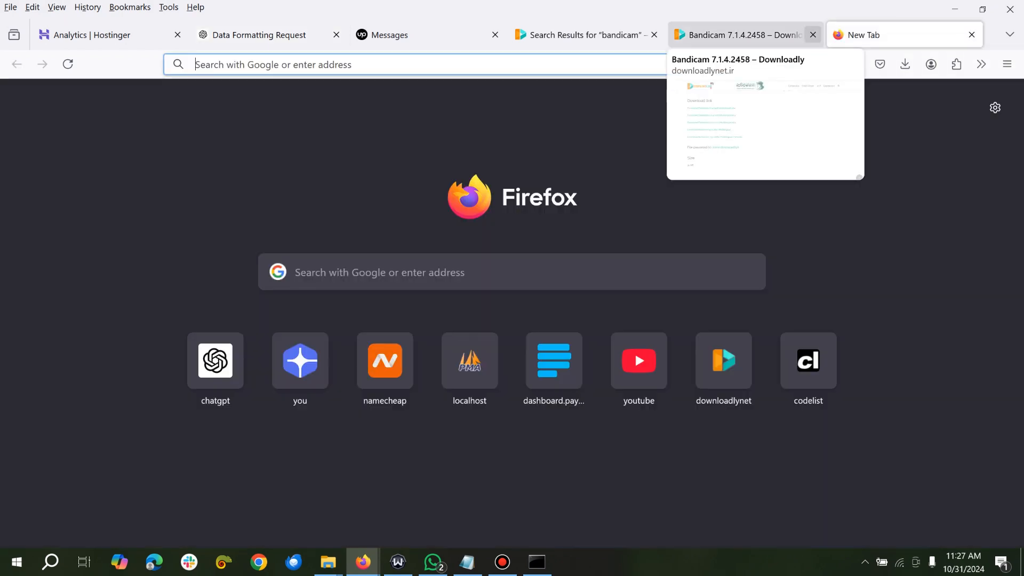
# - Go to nodejs.org and save the Node.js v22.11.0 LTS Windows installer
pyautogui.click(812, 34)
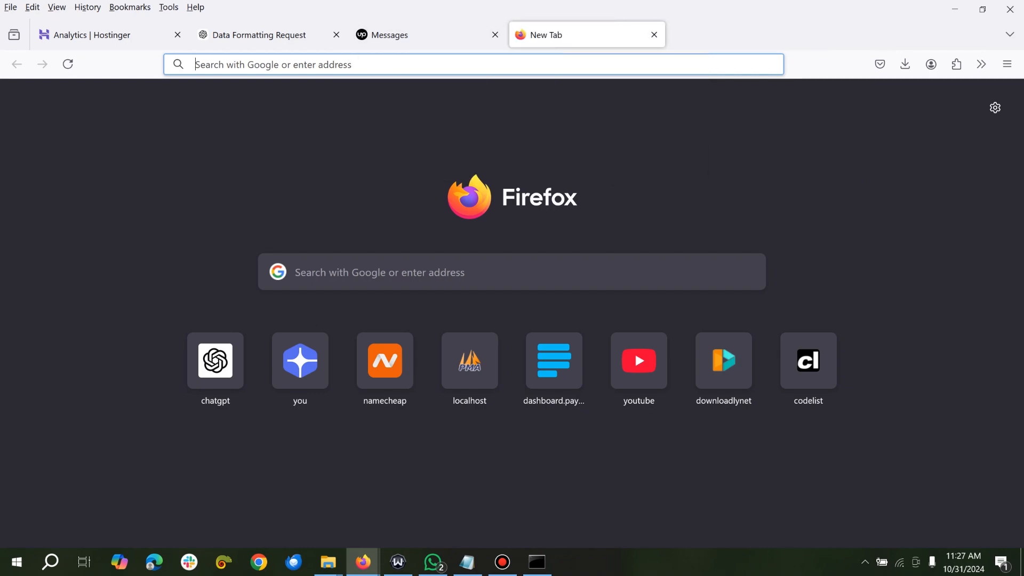
pyautogui.write('nodejs')
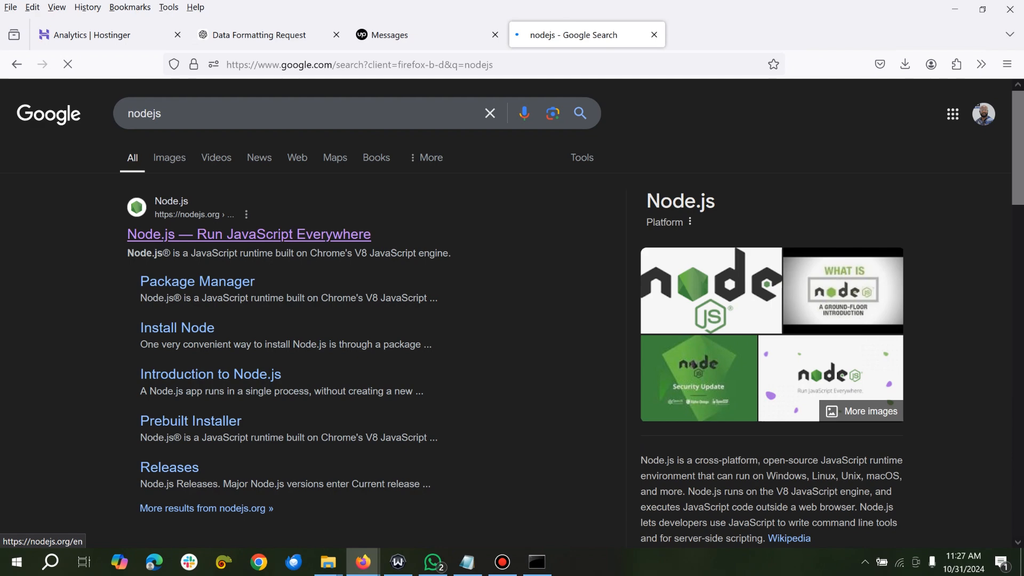
pyautogui.click(248, 234)
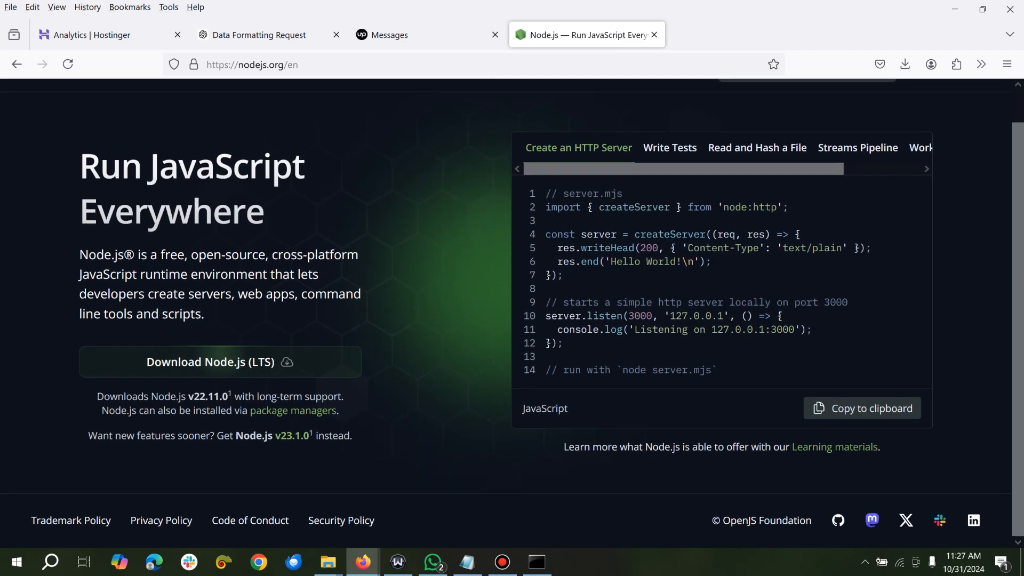
pyautogui.click(219, 363)
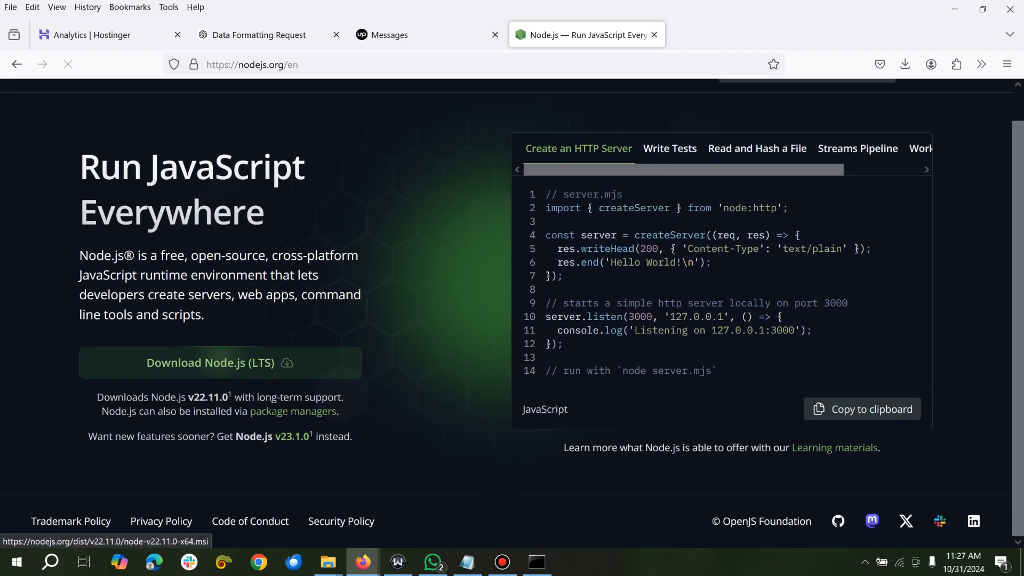
pyautogui.click(219, 362)
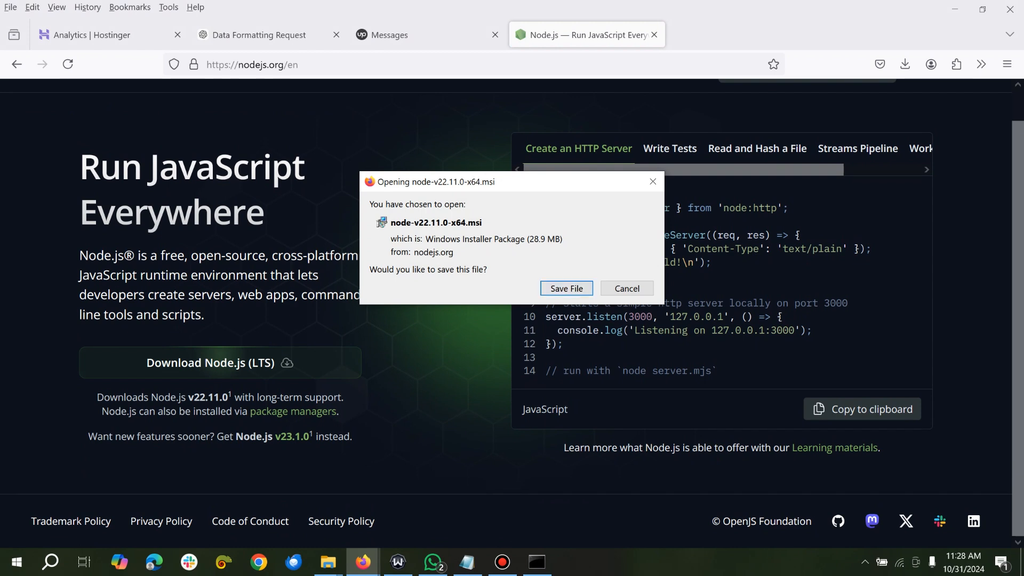
pyautogui.click(626, 288)
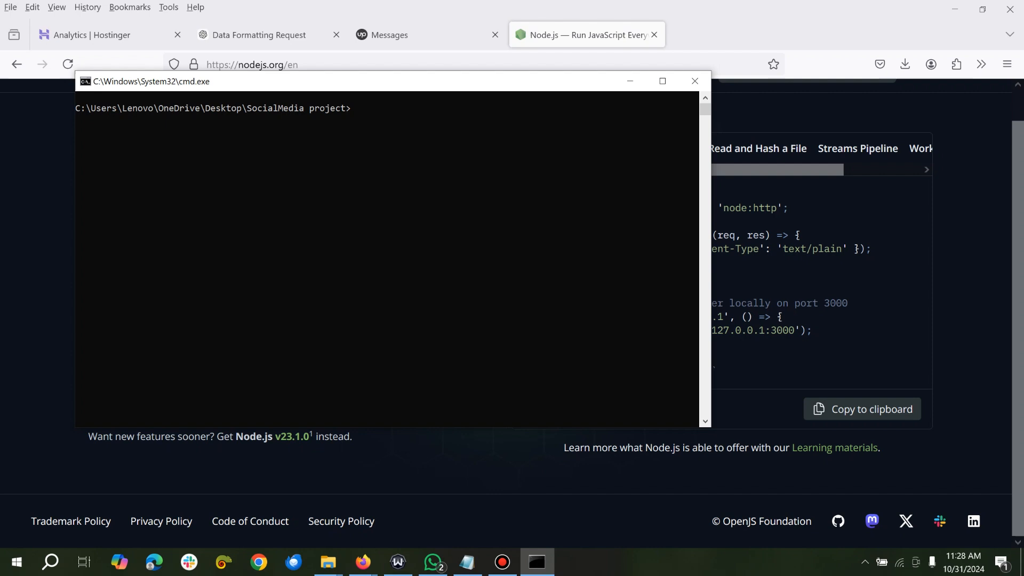
# - Create the social_media_backend folder with mkdir
pyautogui.write('mk')
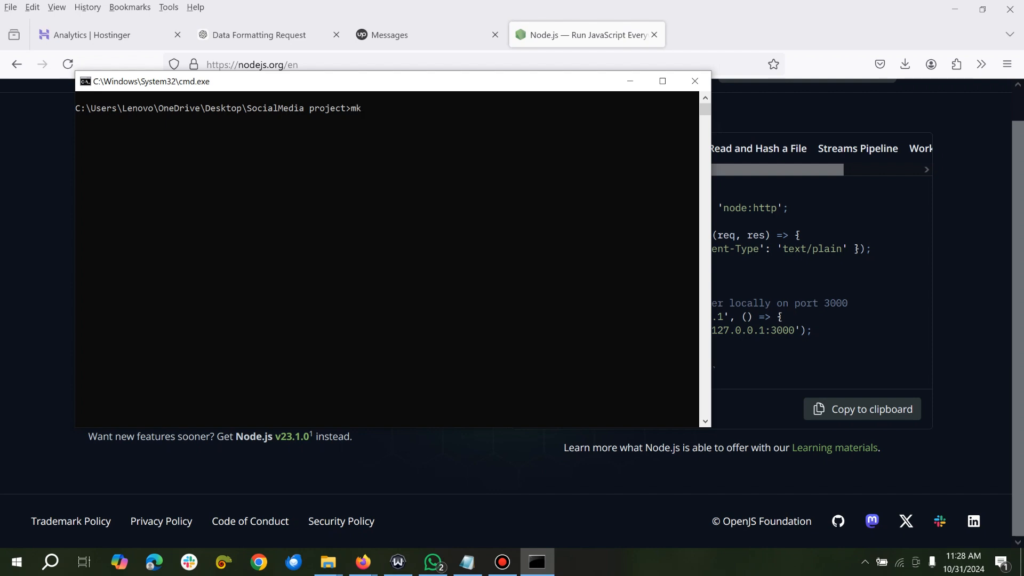
pyautogui.write('dir')
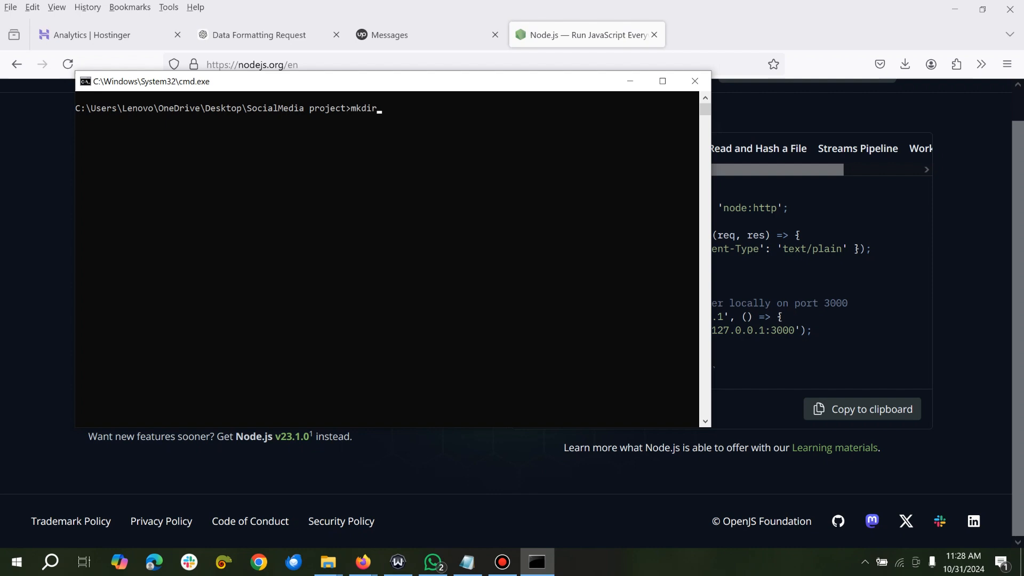
pyautogui.write('social')
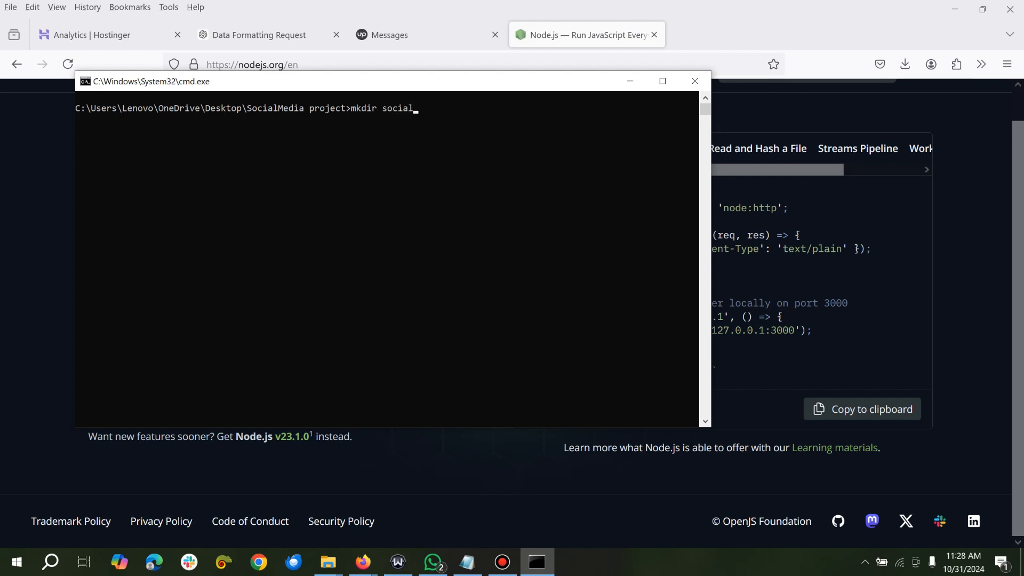
pyautogui.write('_media')
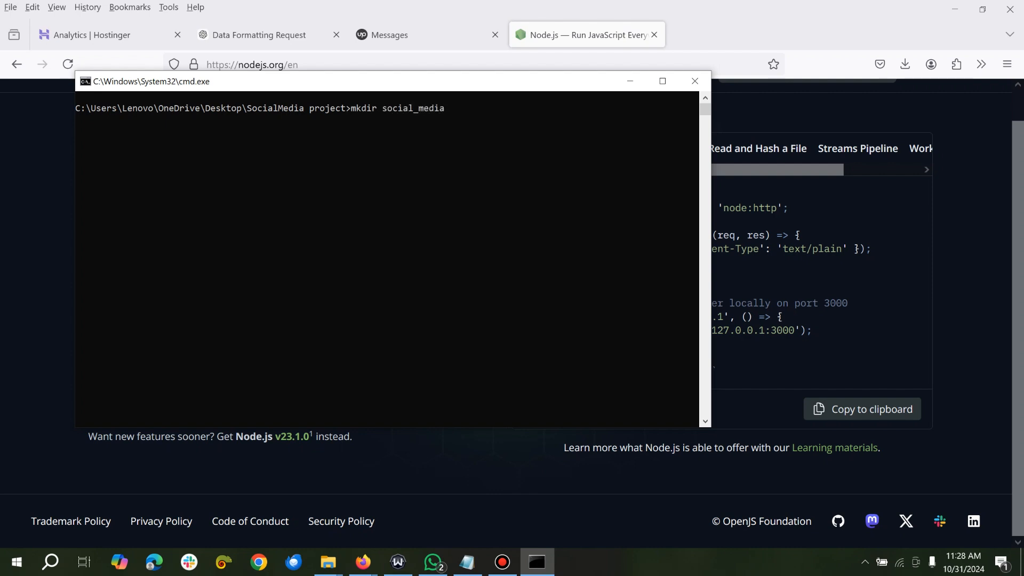
pyautogui.write('_backend')
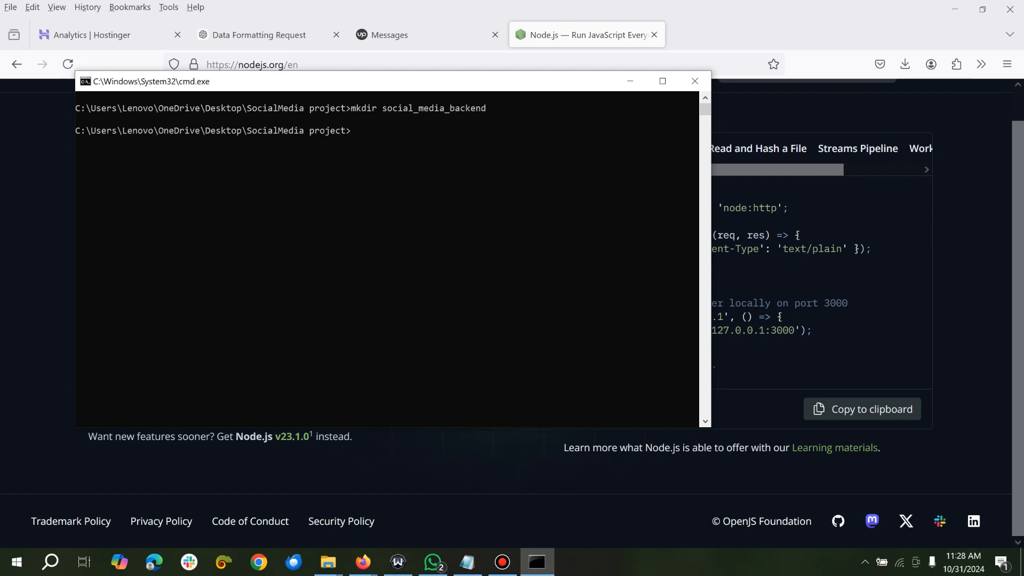
pyautogui.write('mkdir social_media_backend')
pyautogui.write('cd social_media_backend')
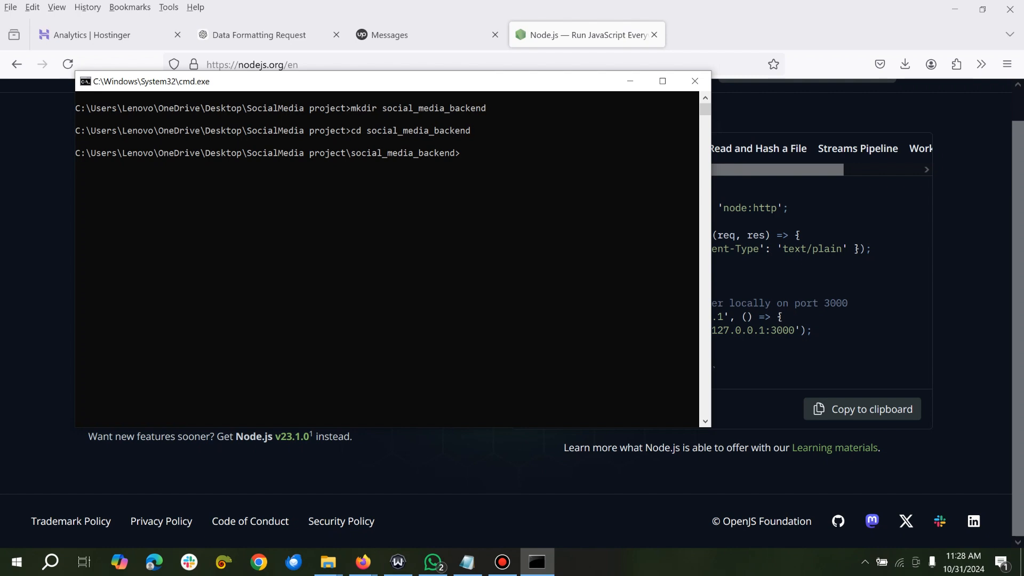
# - Initialise a default package.json with npm init -y and cd into social_media_backend
pyautogui.write('npm')
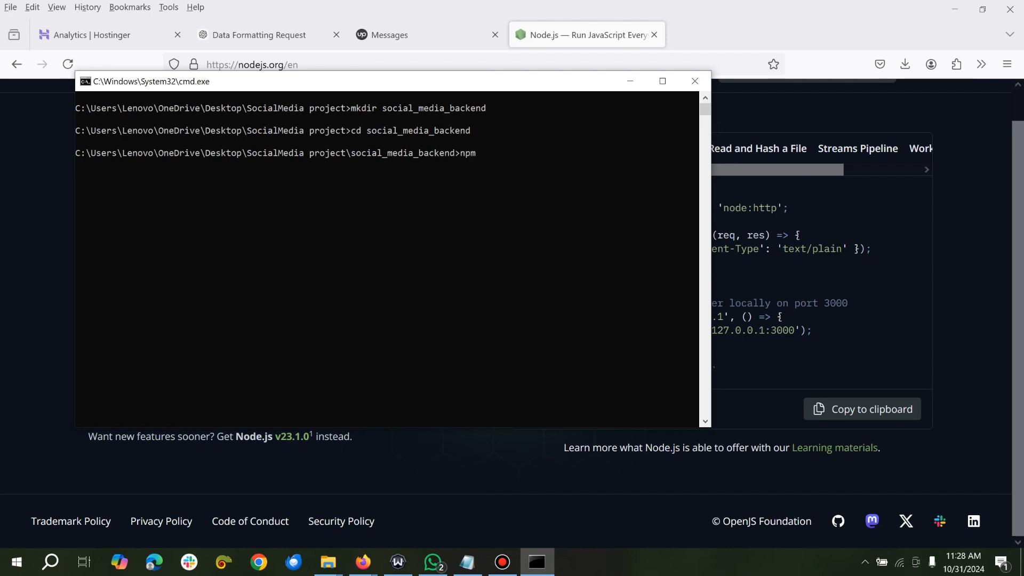
pyautogui.write('init -y')
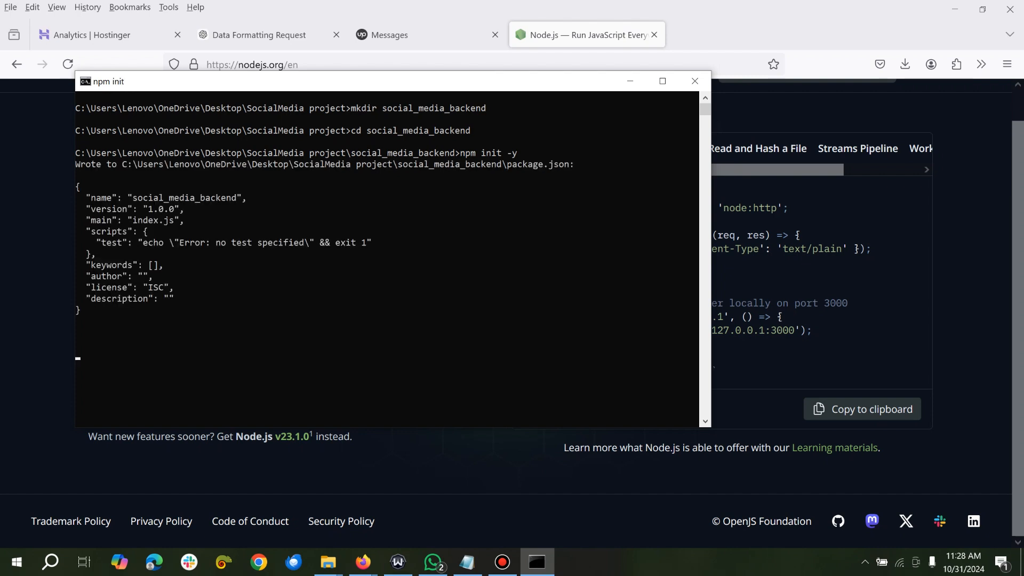
pyautogui.press('enter')
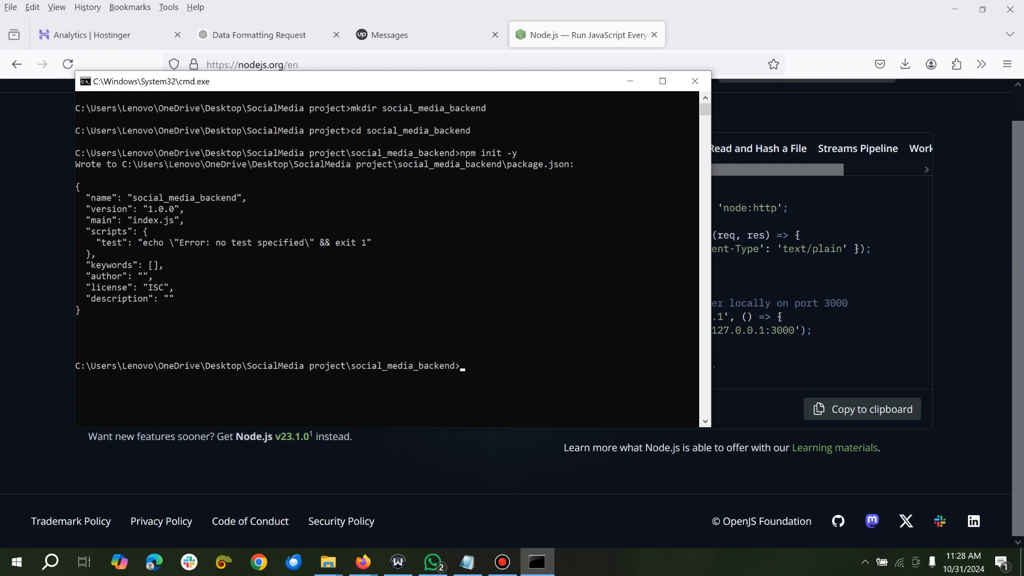
pyautogui.write('cd social_media_backend')
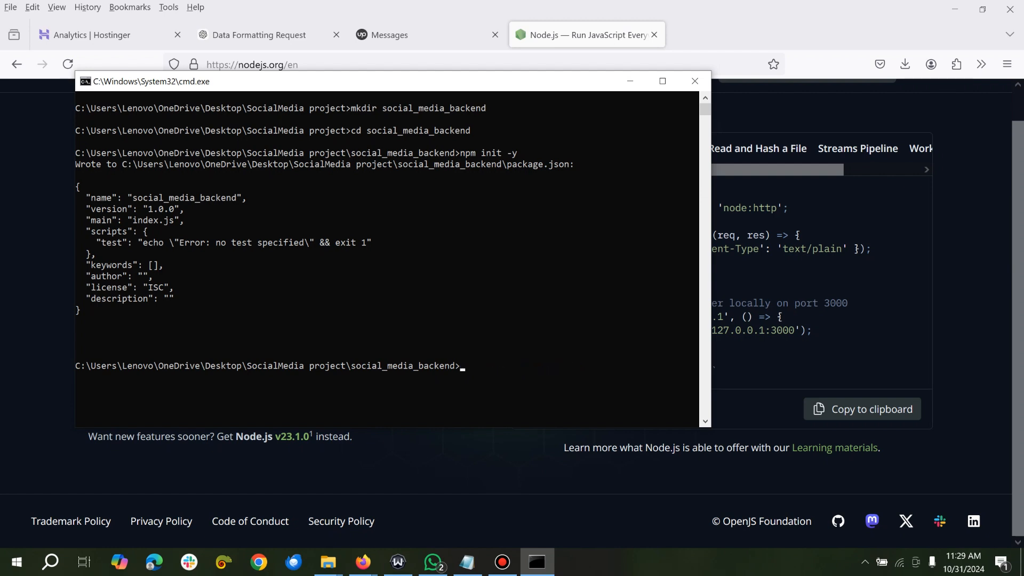
pyautogui.write('code')
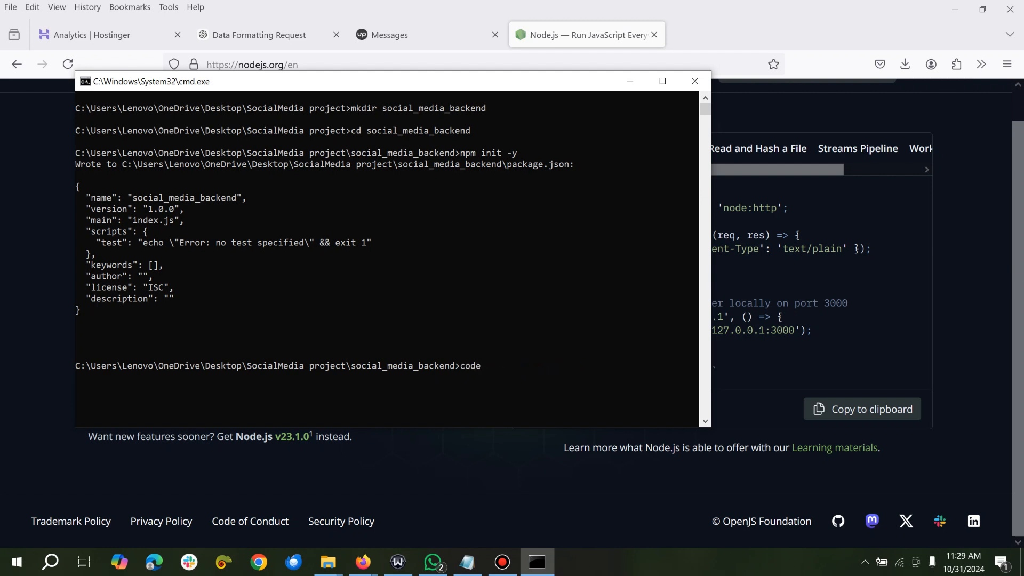
# - Open social_media_backend in VS Code with 'code .' and clear the console with cls
pyautogui.write('.')
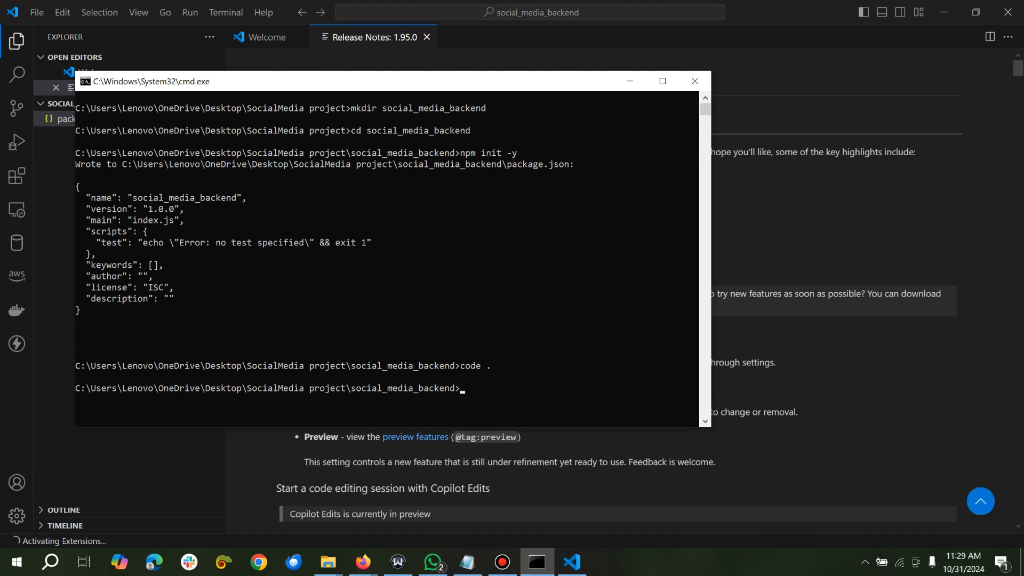
pyautogui.write('npm')
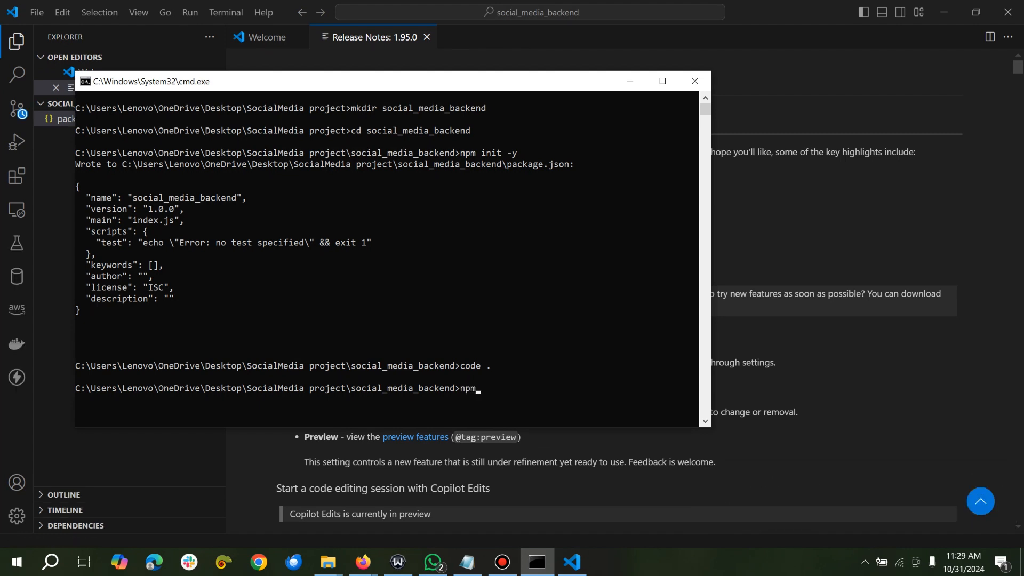
pyautogui.write('instal')
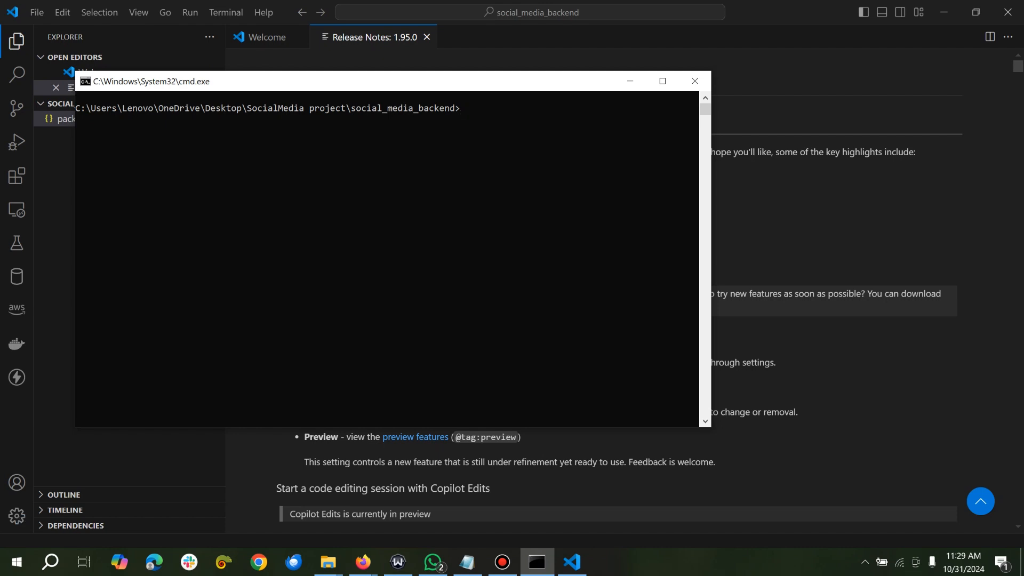
pyautogui.write('npm in')
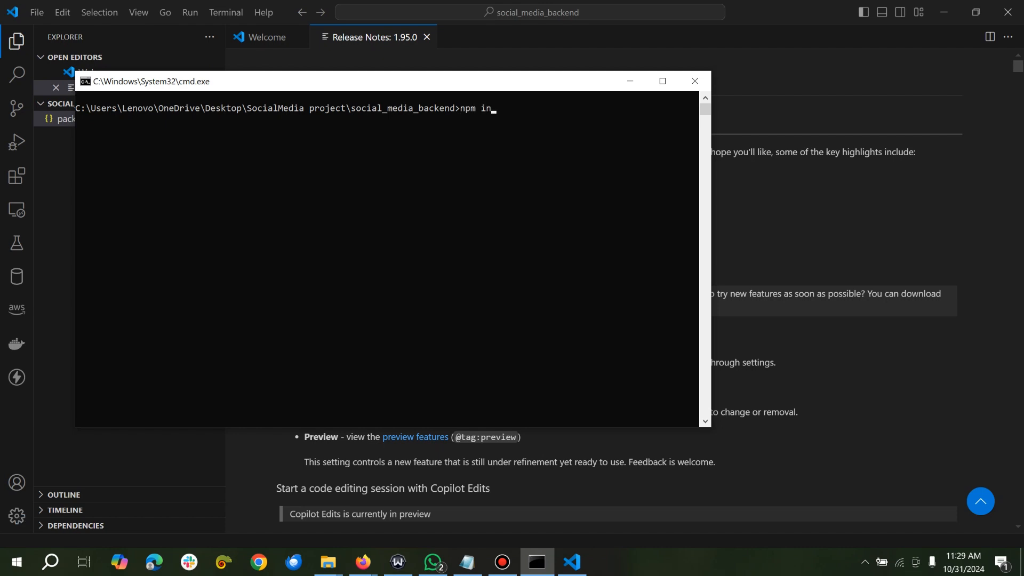
# - Run 'npm install express mongoose jsonwebtoken bcryptjs dotenv' in the project folder
pyautogui.write('stall')
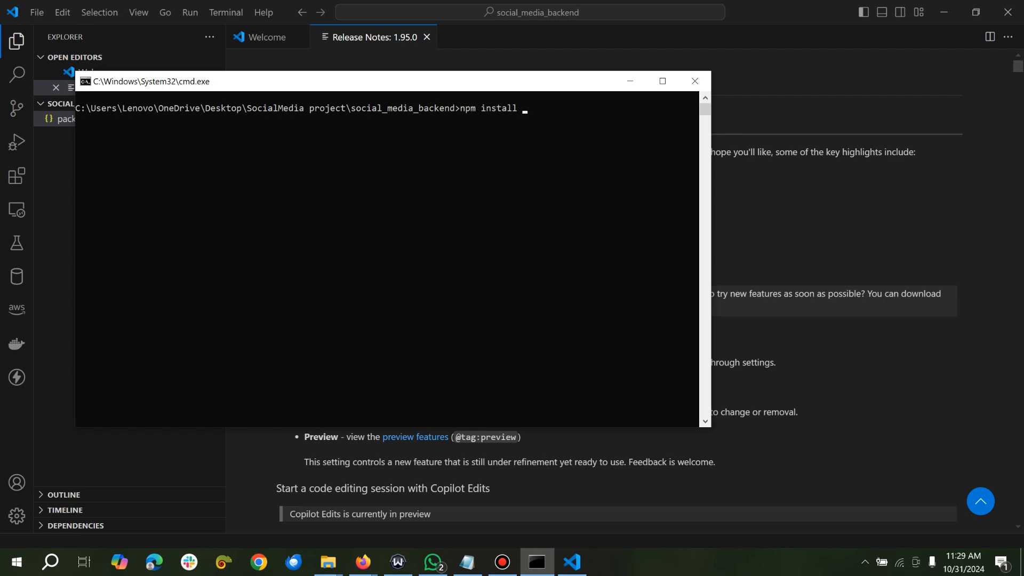
pyautogui.write('express')
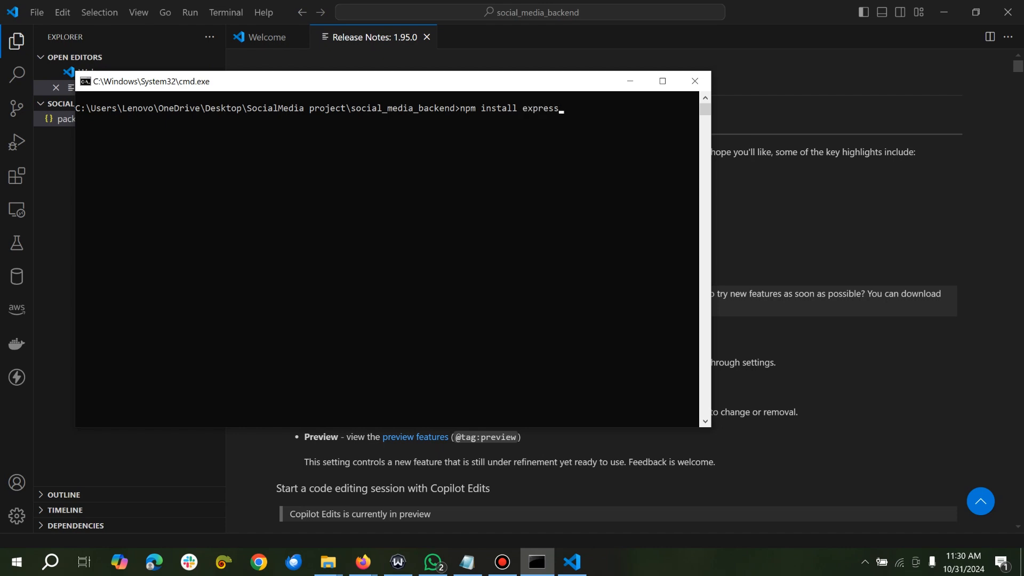
pyautogui.write('mon')
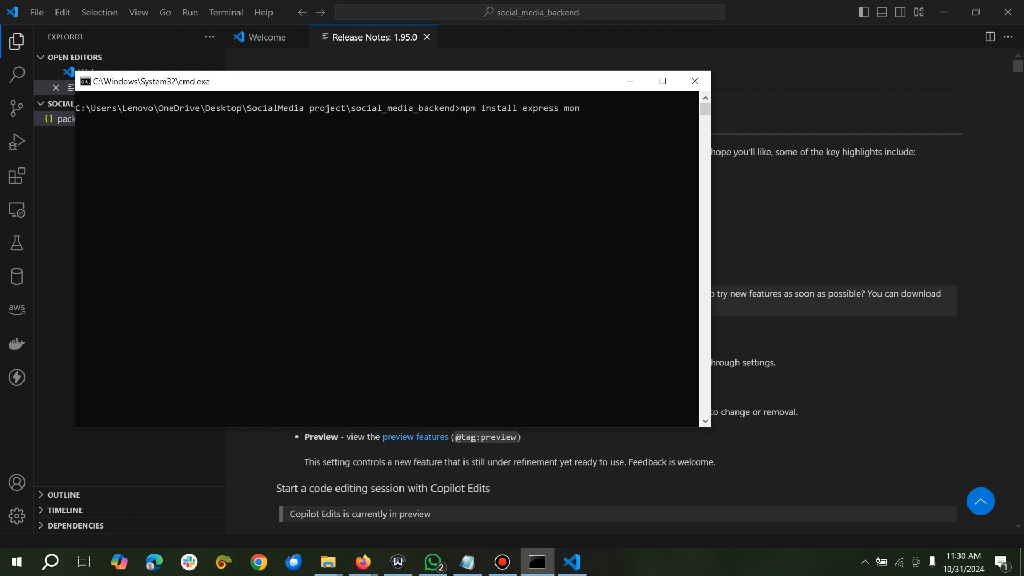
pyautogui.write('goose')
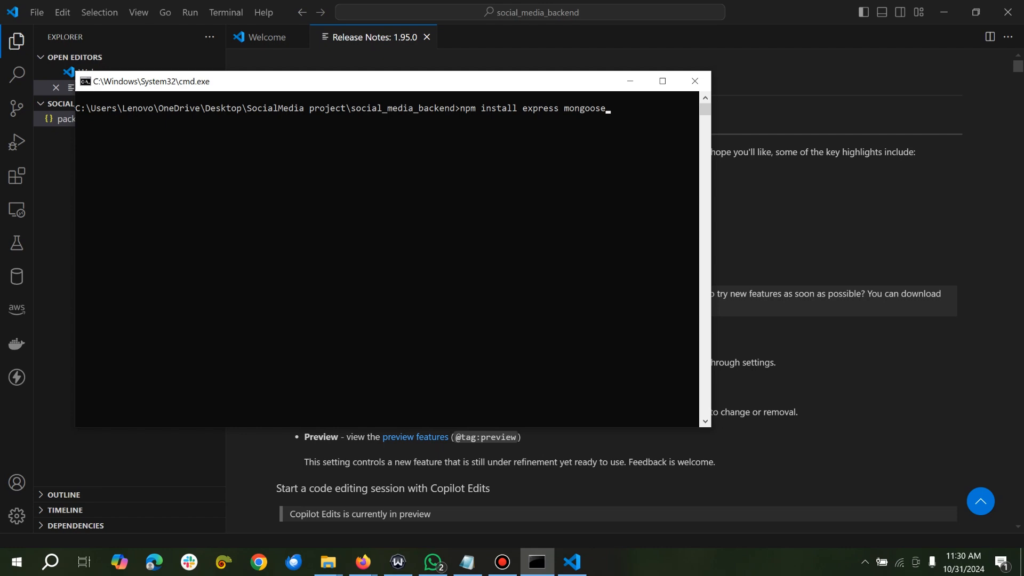
pyautogui.write('jsonwebtokenm')
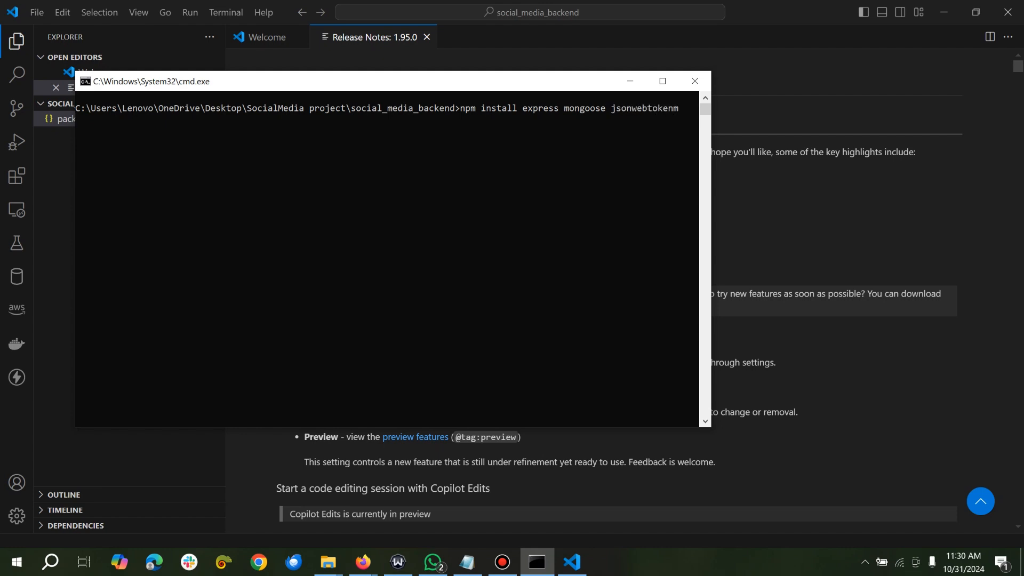
pyautogui.press('Backspace')
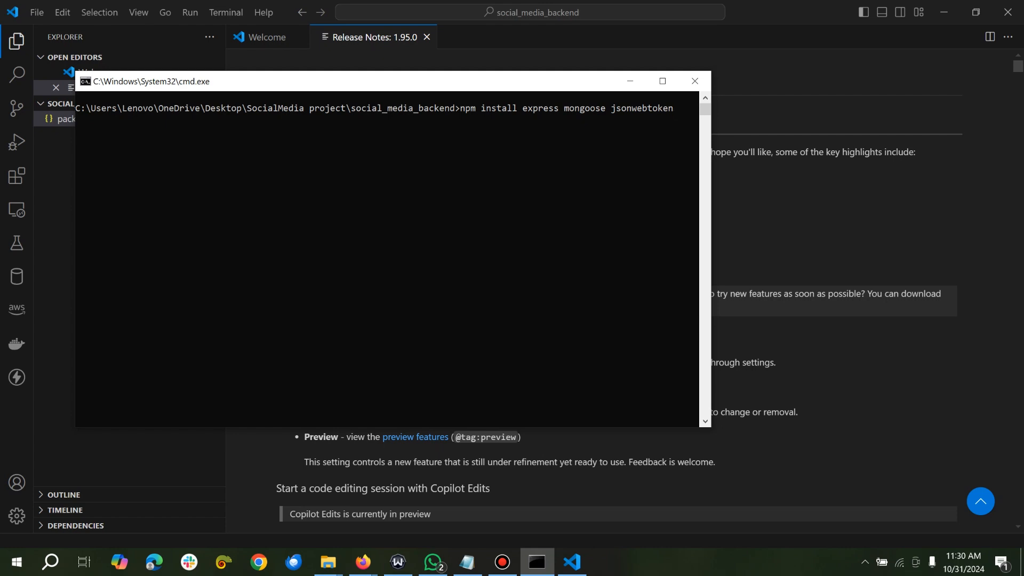
pyautogui.write('bcr')
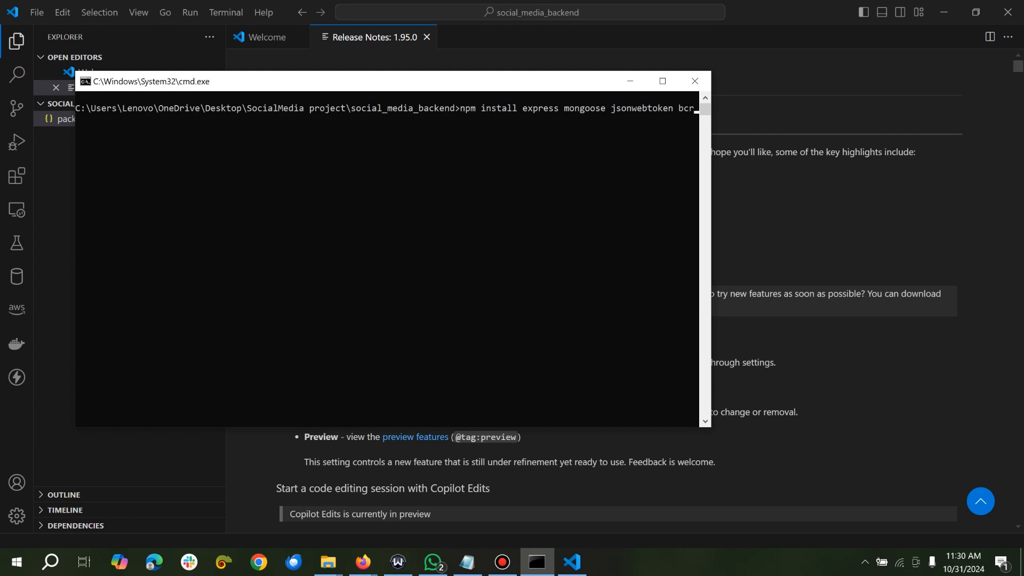
pyautogui.write('ypt')
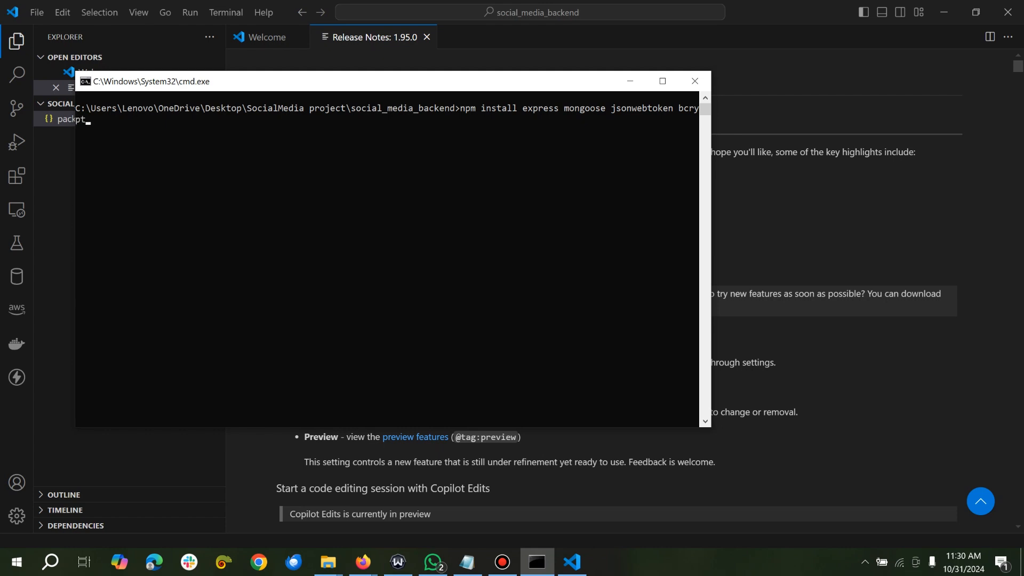
pyautogui.write('js')
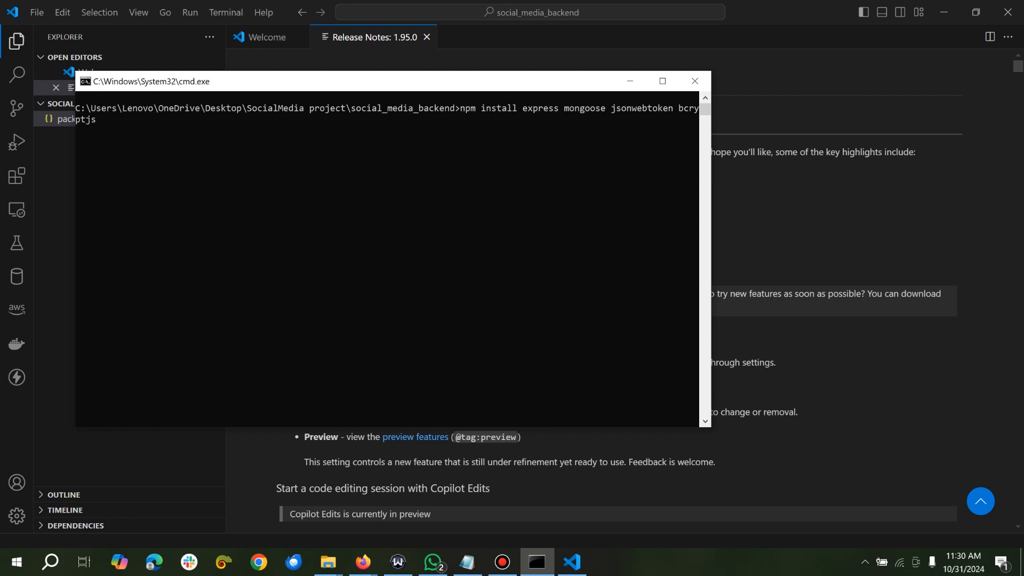
pyautogui.write('d')
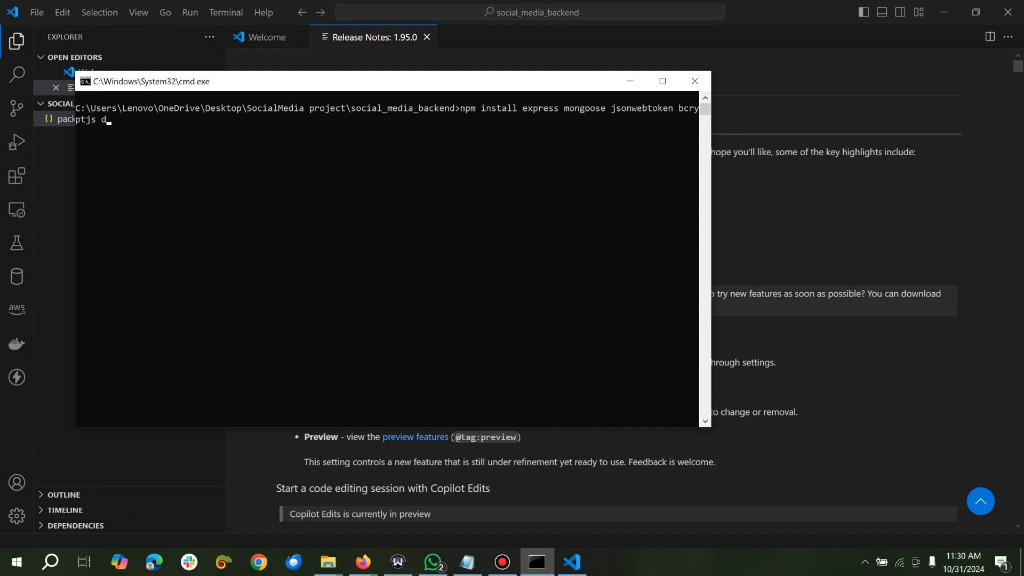
pyautogui.write('otn')
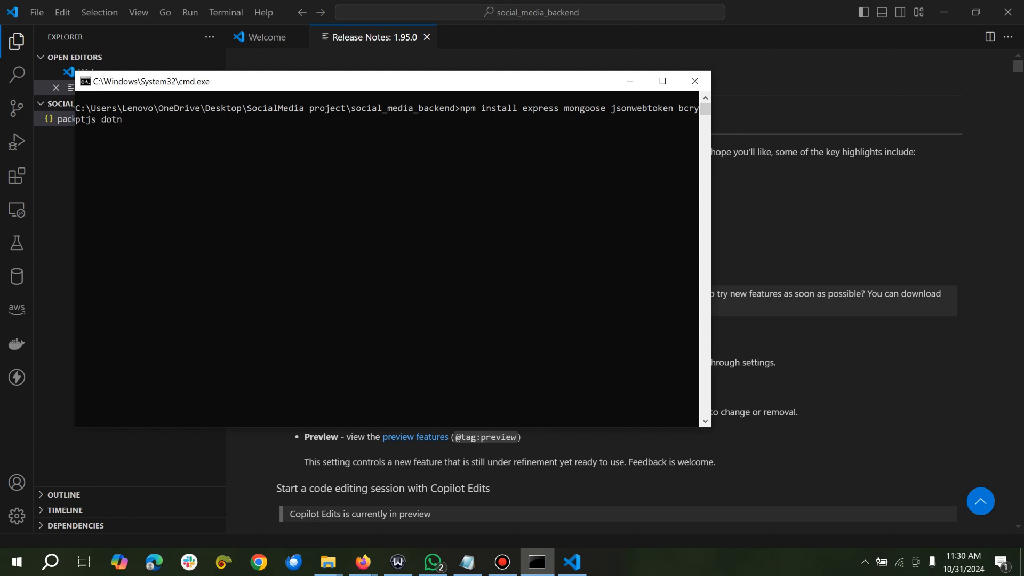
pyautogui.write('env')
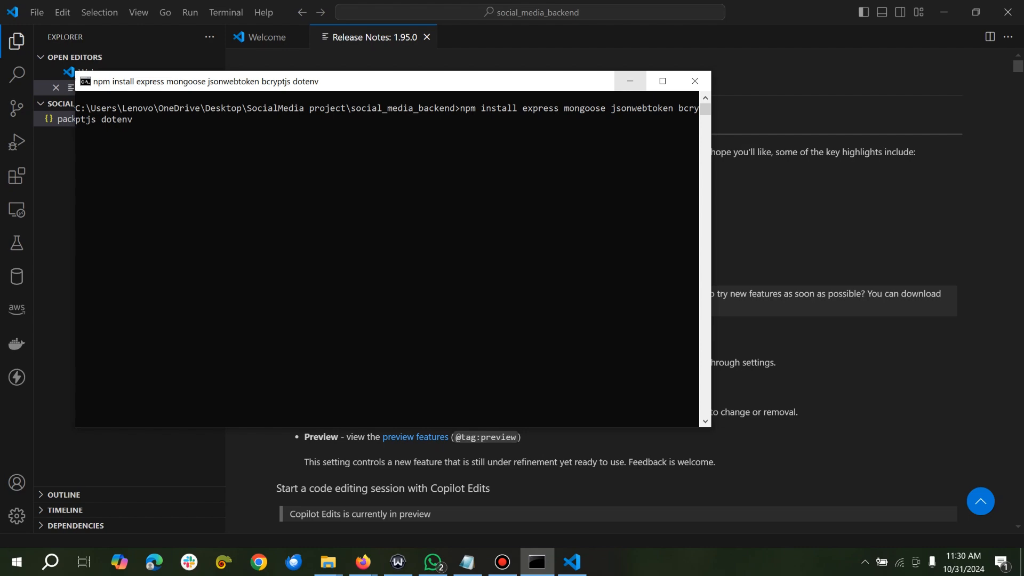
pyautogui.moveTo(427, 37)
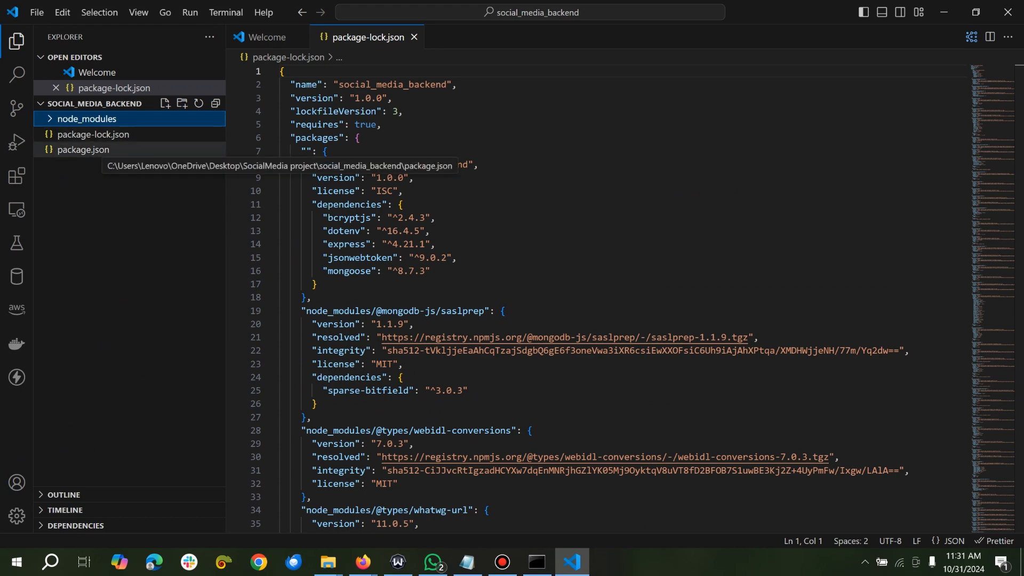
# - Confirm package.json lists the five dependencies, then create config/db.js
pyautogui.click(93, 149)
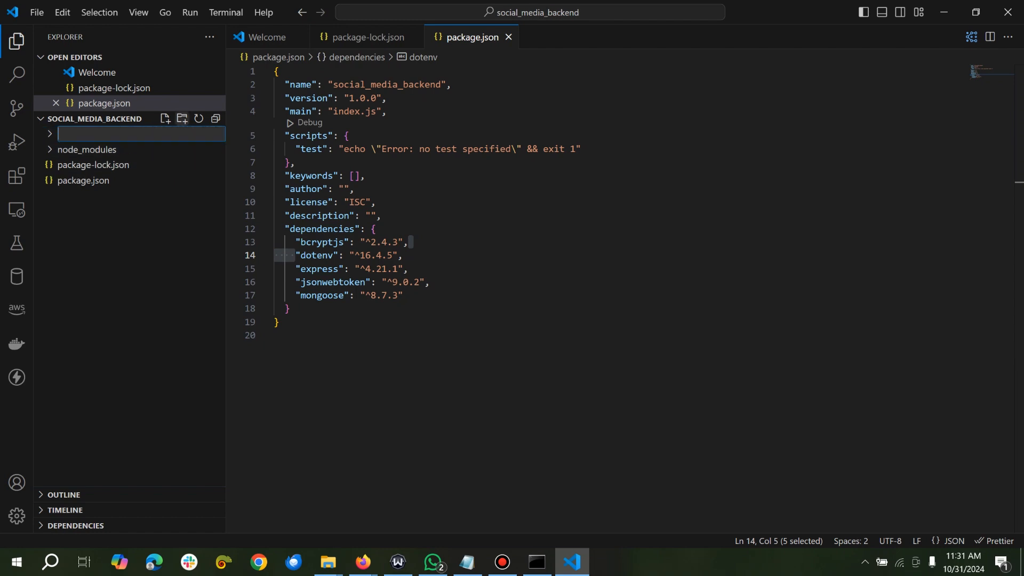
pyautogui.write('config')
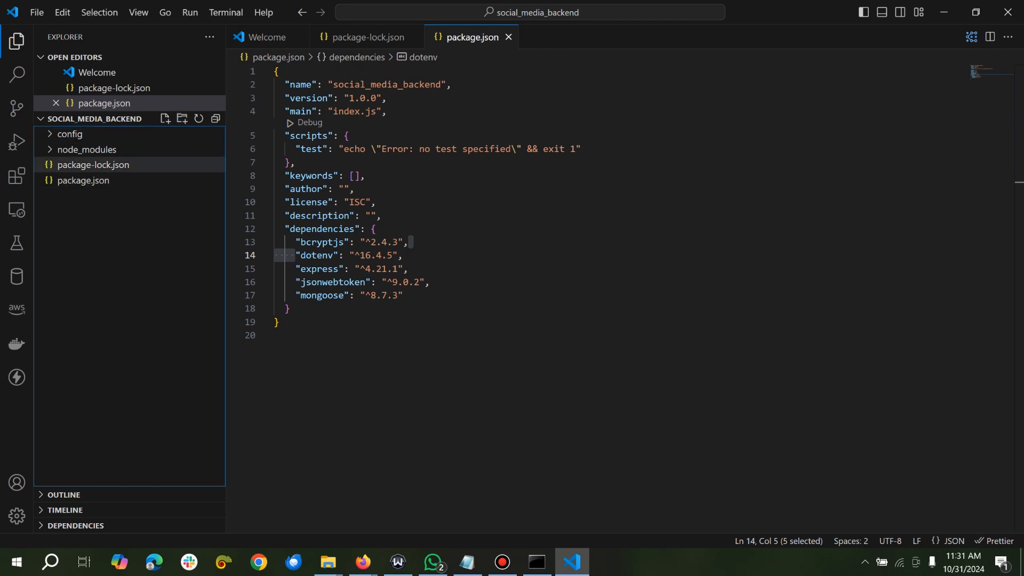
pyautogui.click(69, 134)
pyautogui.write('db')
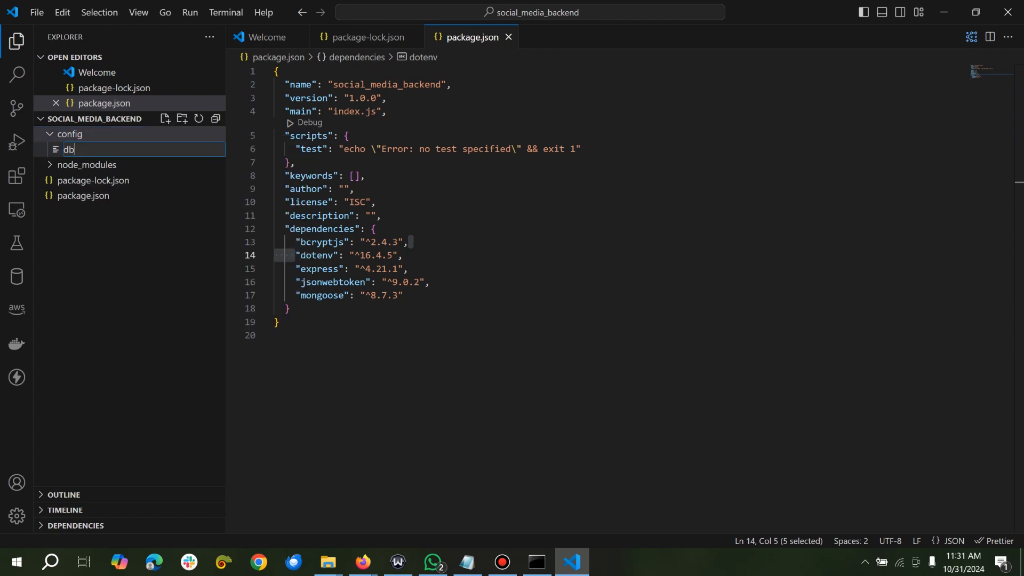
pyautogui.write('.js')
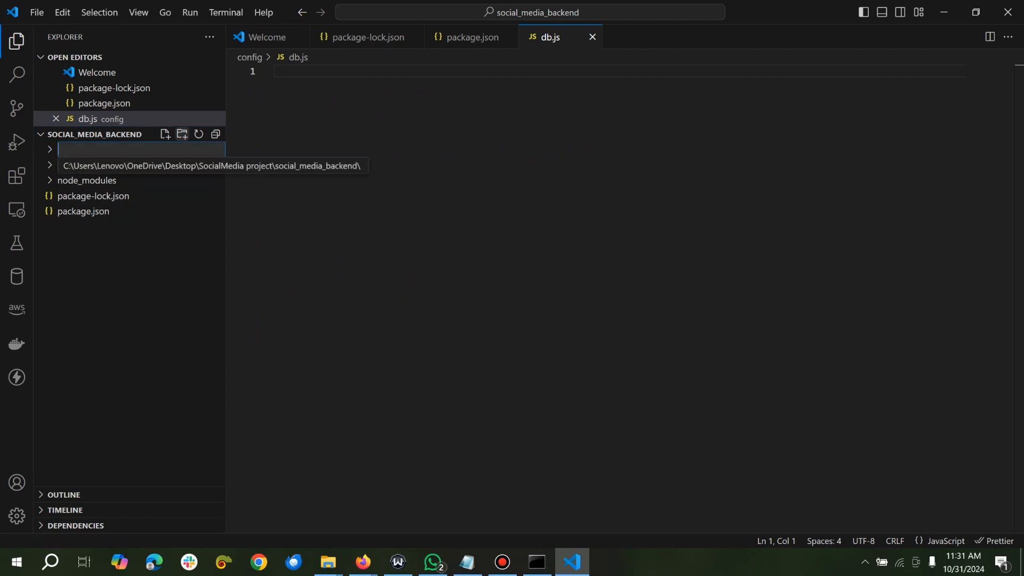
# - Create controllers, models and routes folders beside config at the project root
pyautogui.write('controller')
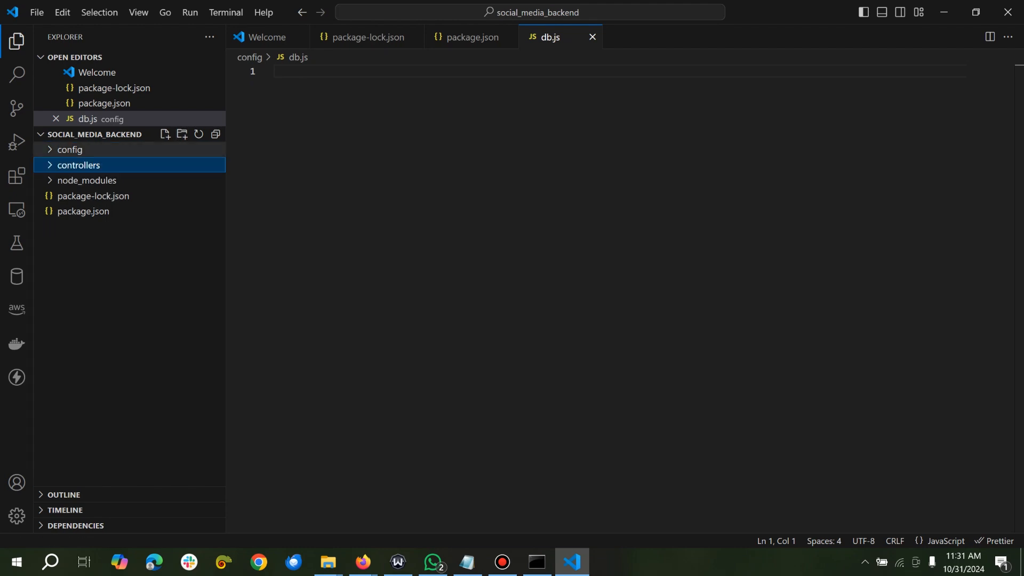
pyautogui.click(182, 135)
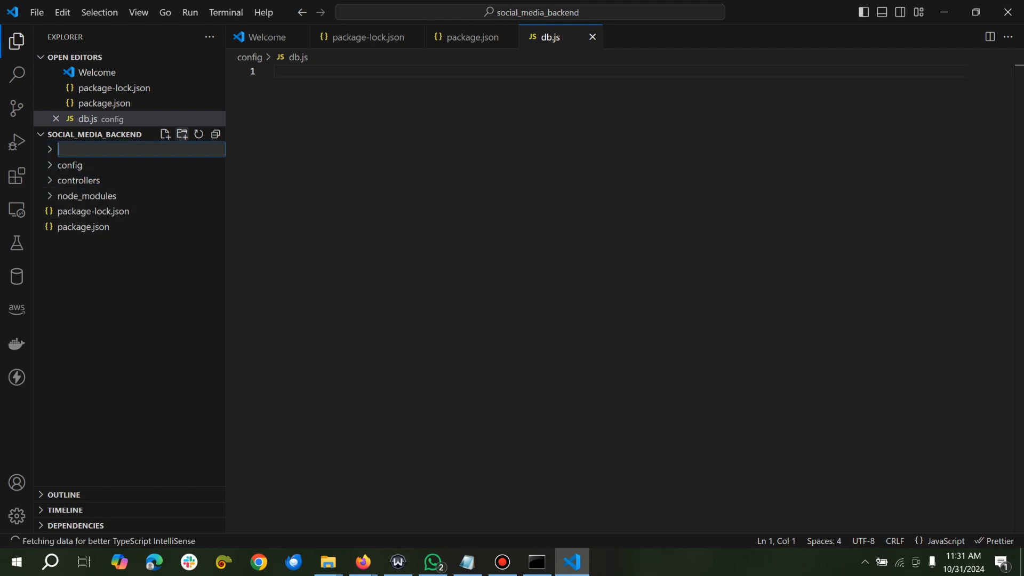
pyautogui.write('models')
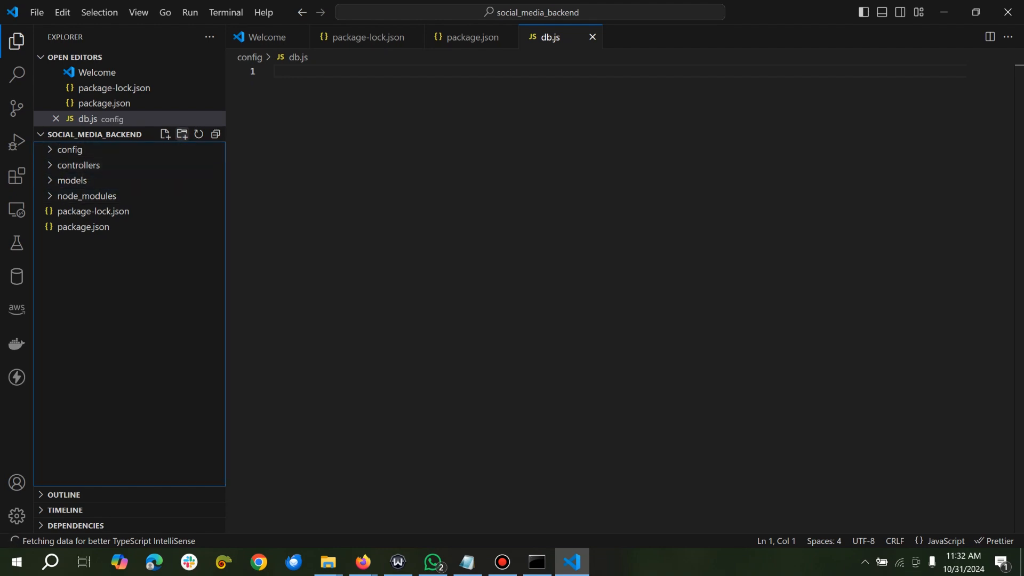
pyautogui.click(181, 136)
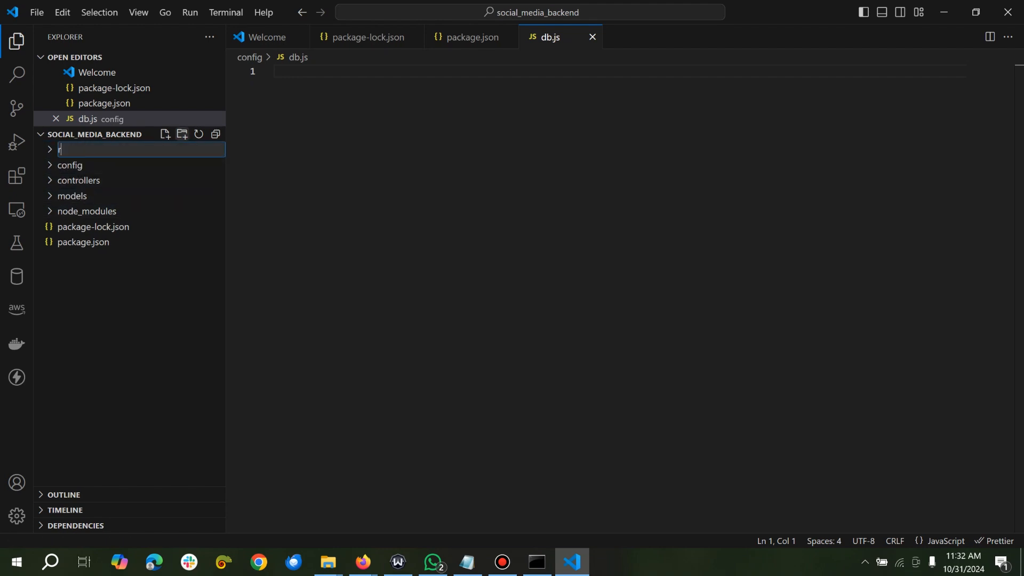
pyautogui.write('outes')
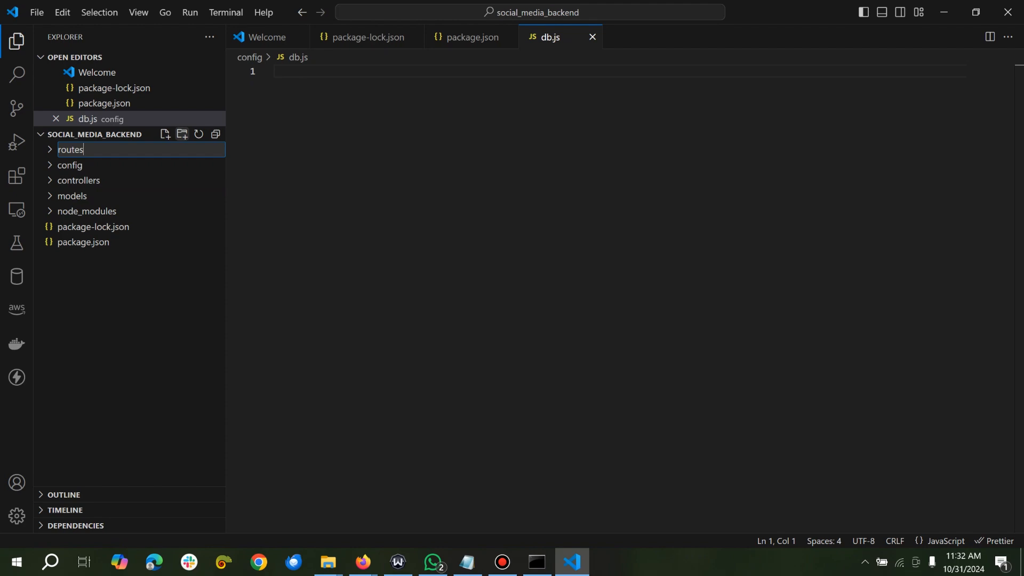
pyautogui.press('Enter')
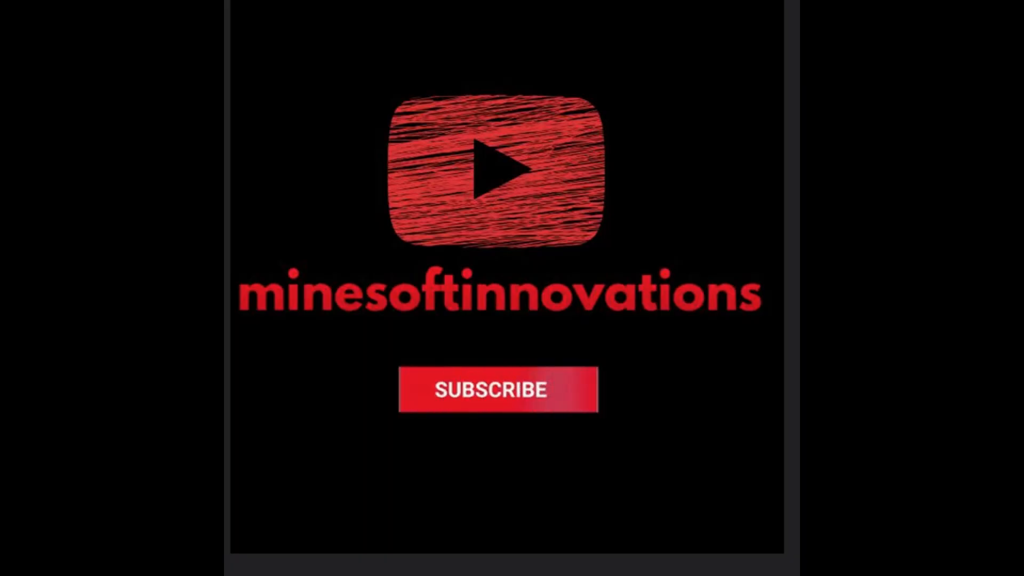
pyautogui.click(497, 389)
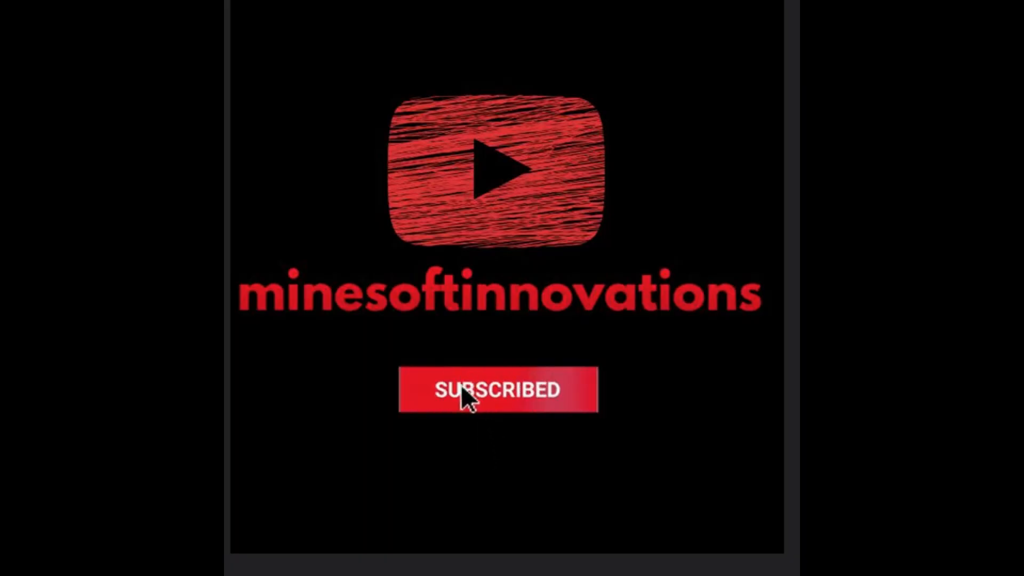